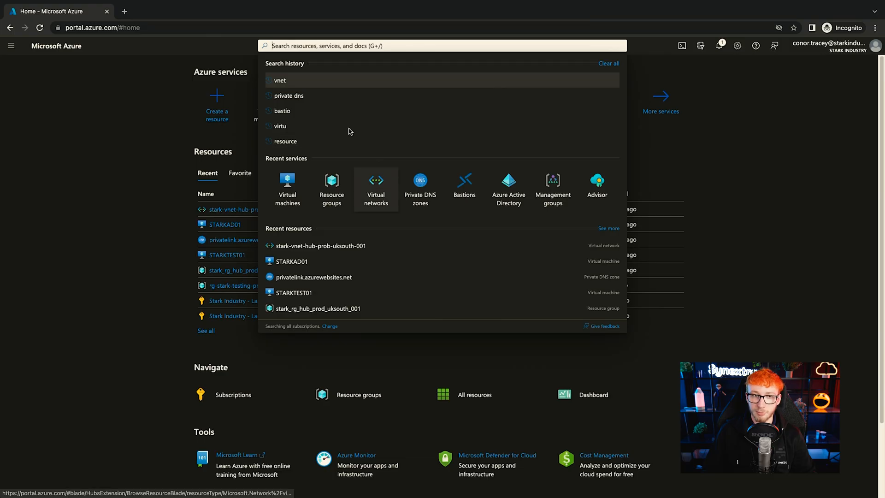
Step: Start a new virtual network in new resource group rg-stark-corpvnet-prod-uksouth-001 from the Virtual networks service
click(280, 81)
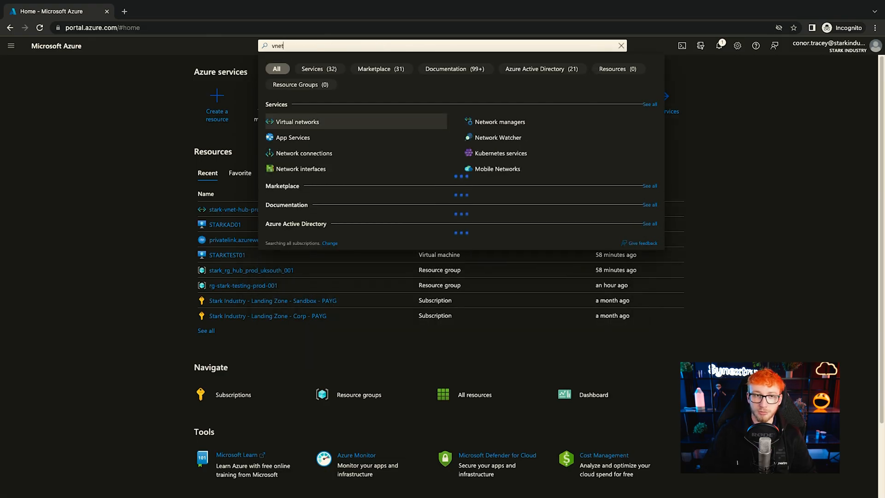
click(298, 122)
text(rg)
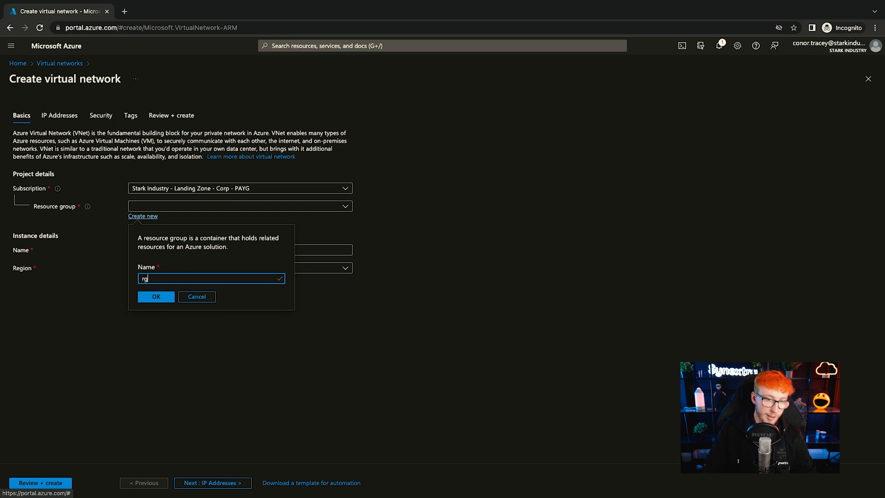
text(-stark-corpvnet-prod-uksouth-001)
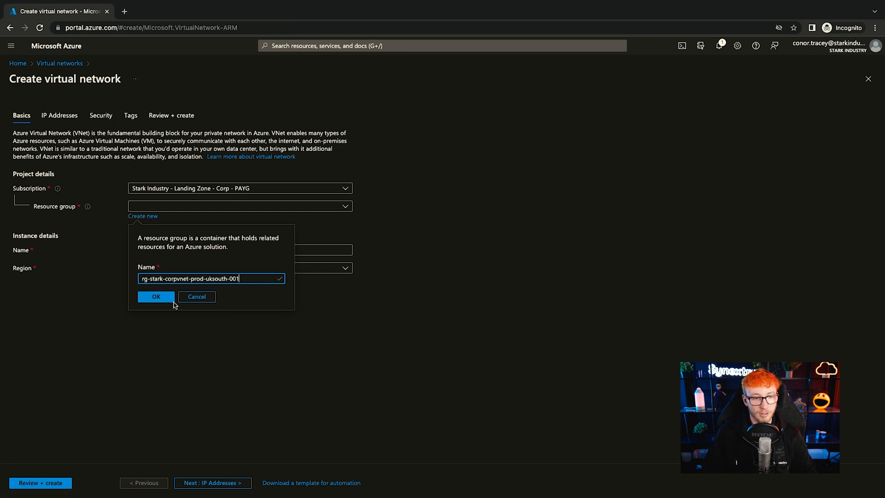
click(156, 296)
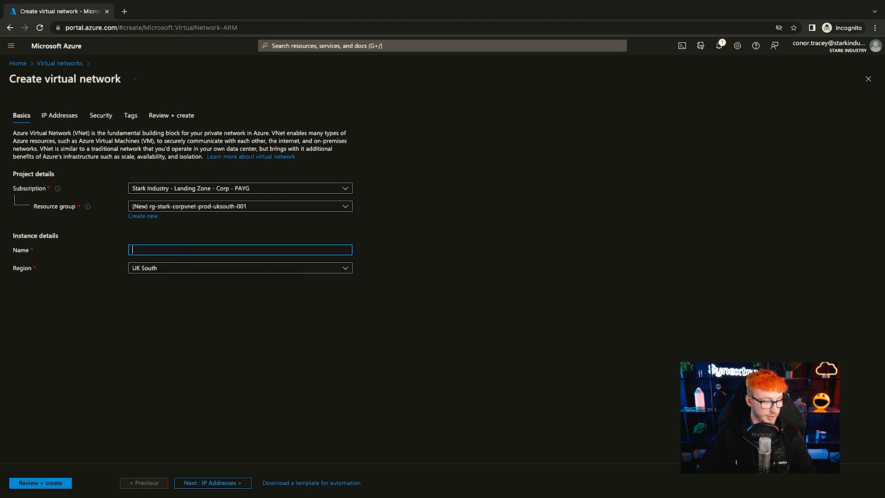
Step: Name the network vnet-stark-corp-prod-uksouth-001 in UK South and move to IP addressing
text(cor)
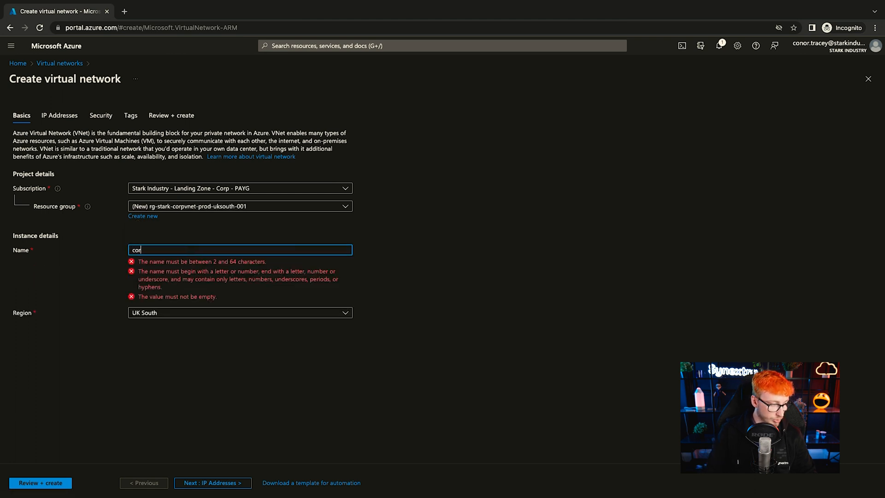
text(vnet-stark-corp-prod-uksouth-001)
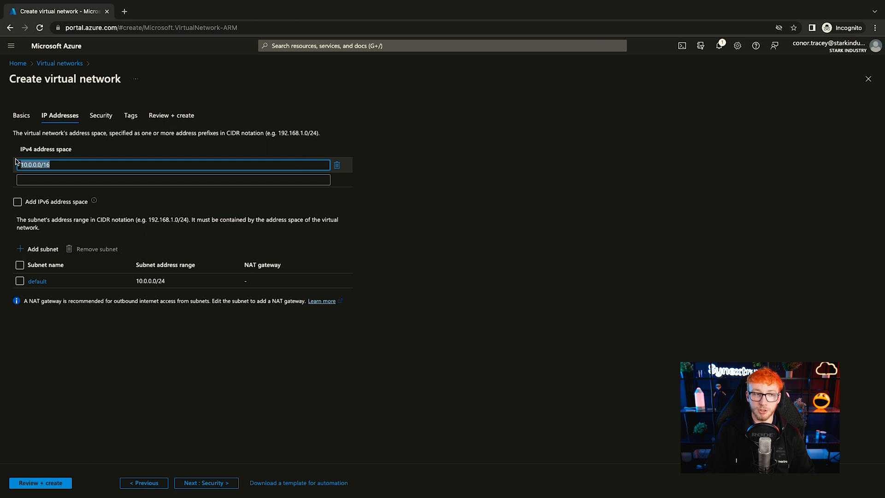
Step: Set the network's IPv4 address space to 10.10.8.0/22
text(10.1)
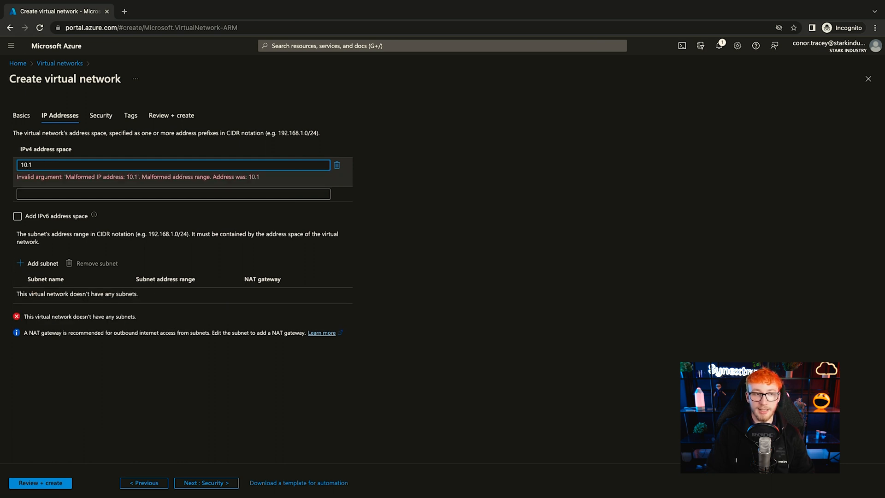
text(0.8.0/22)
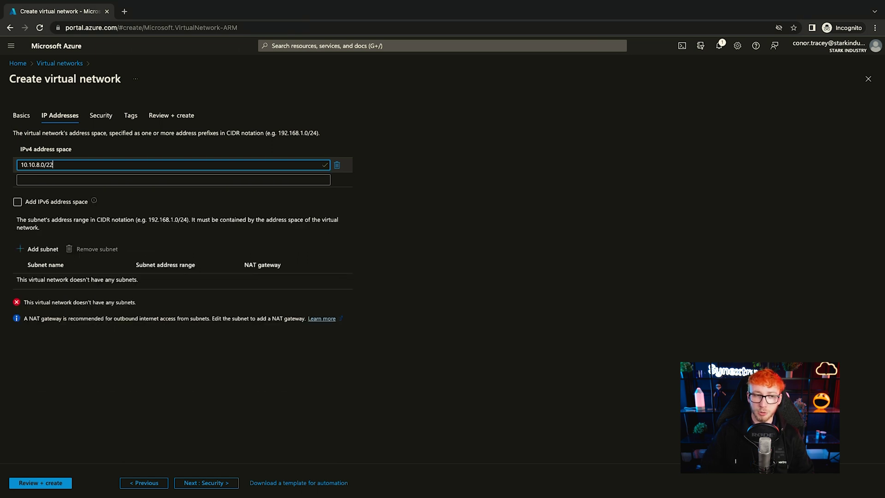
mouse_move(89, 209)
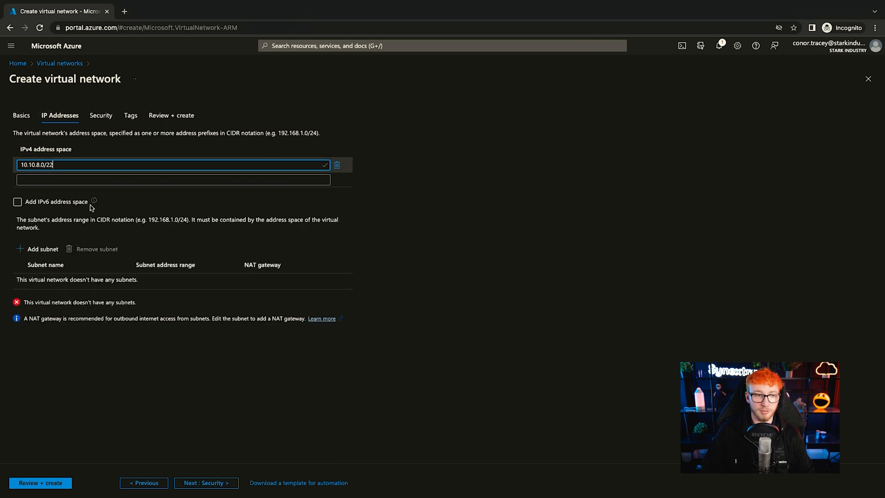
Step: Add subnet snet-corp-prod-uksouth-001 with range 10.10.8.0/24
click(42, 248)
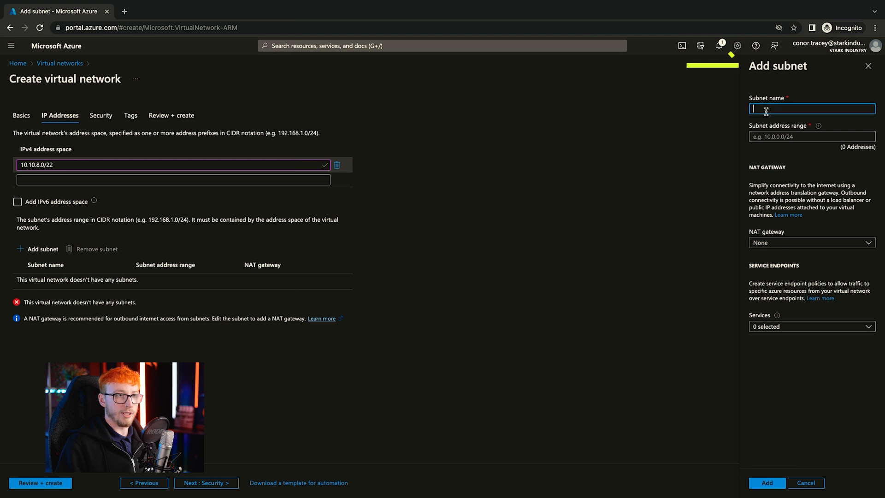
text(snet-corp-pro)
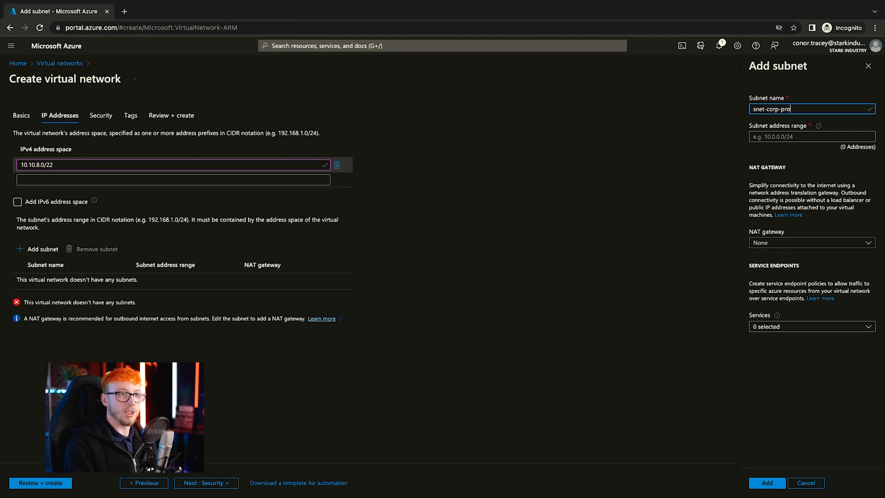
text(d-uksouth-001)
click(812, 136)
text(10)
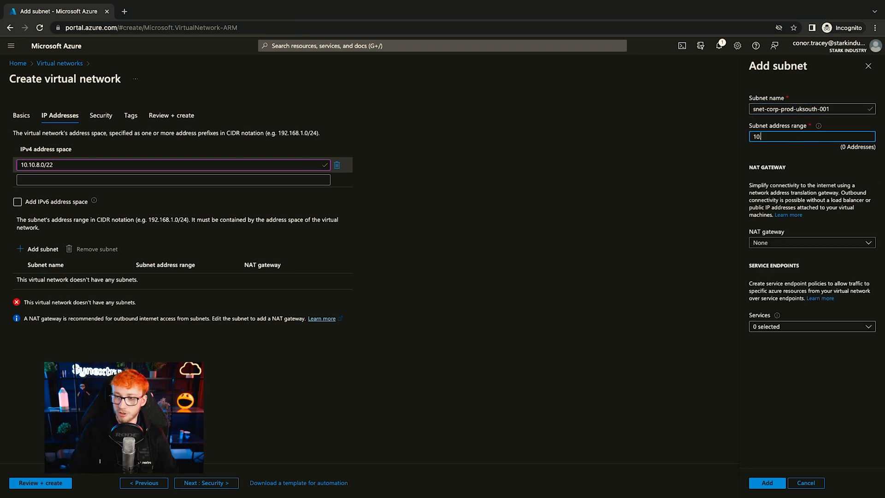
text(.10.8.0/24)
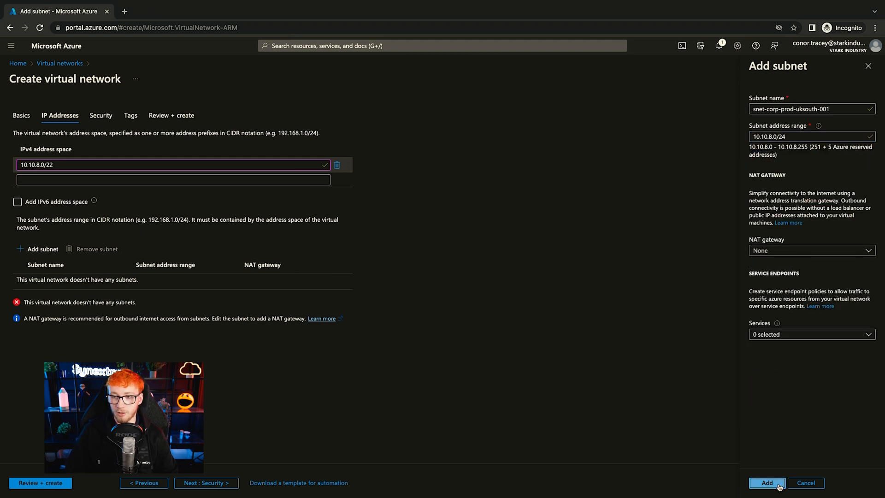
click(766, 482)
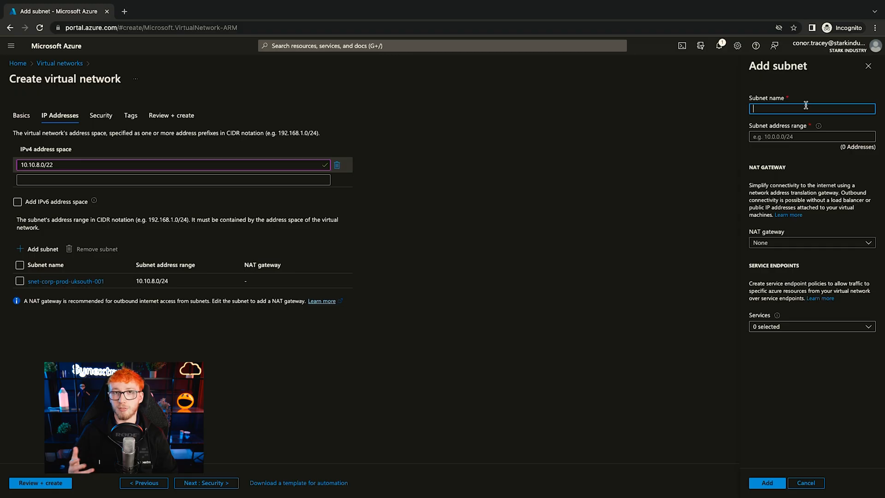
Step: Add the AzureBastionSubnet subnet with range 10.10.11.0/26
text(Azure)
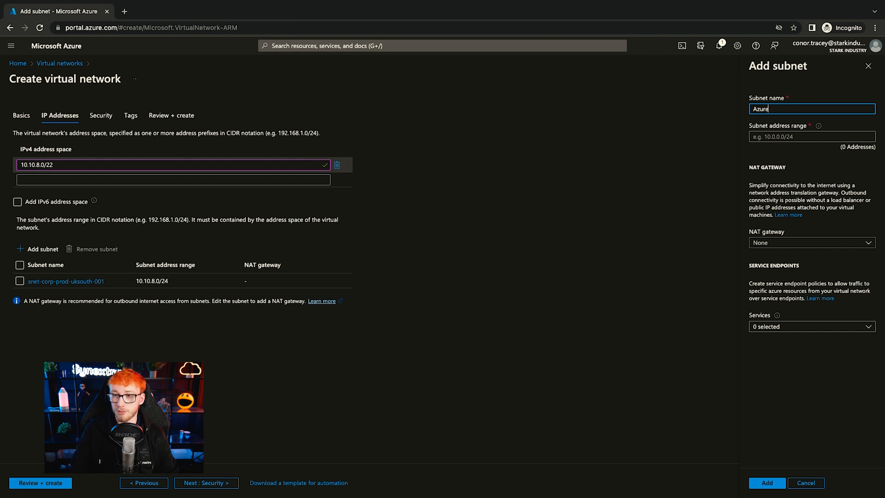
text(BastionSubnet)
click(812, 137)
text(10.10.11.0/26)
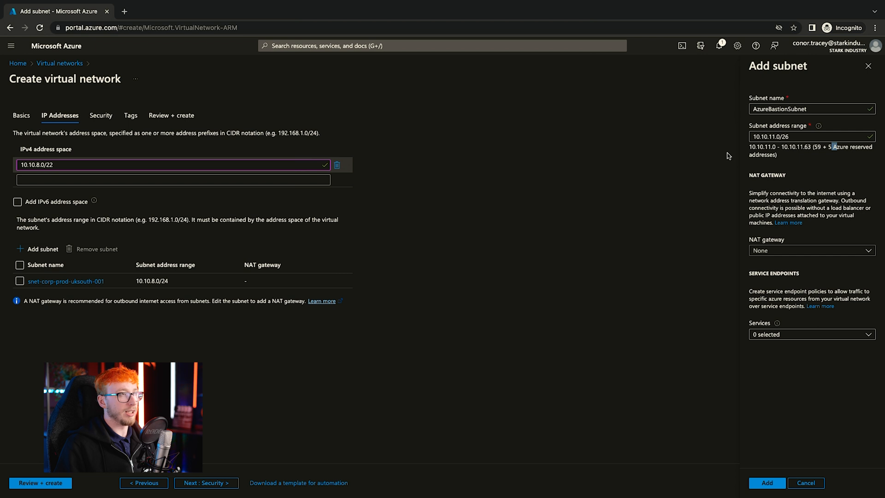
mouse_move(810, 196)
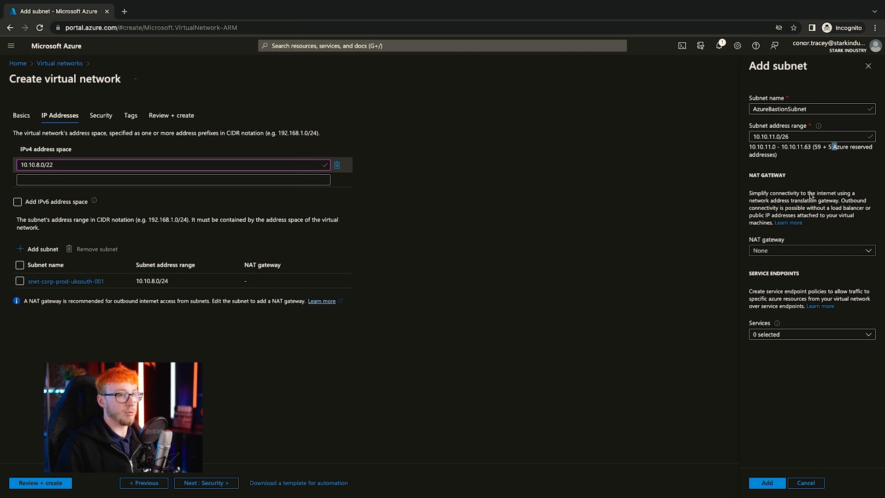
mouse_move(755, 441)
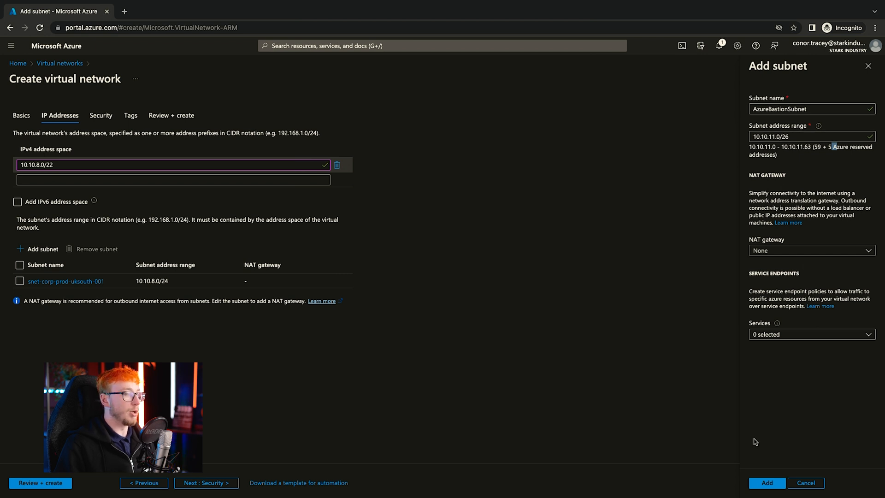
click(766, 482)
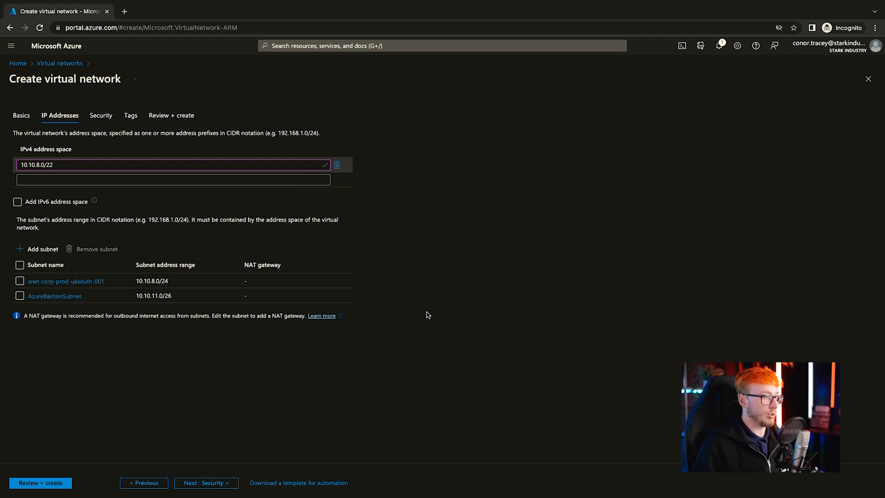
Step: Leave the Bastion host option disabled under Security and proceed to Review + create
click(102, 115)
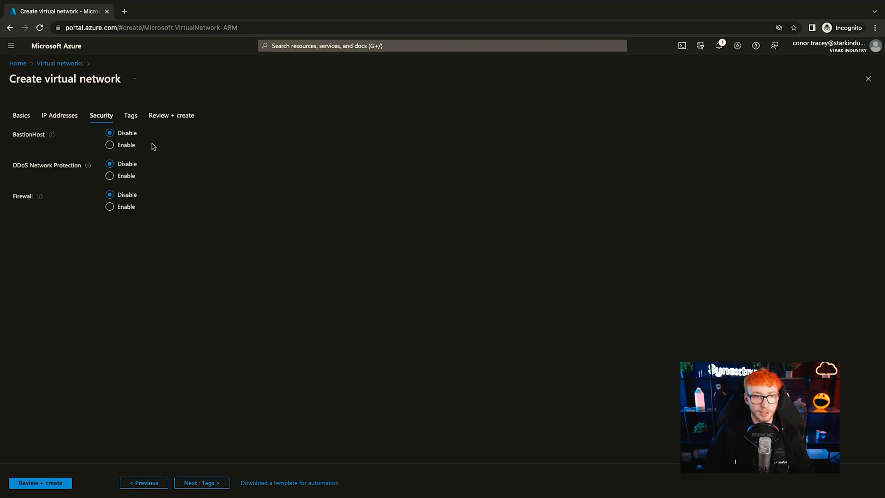
click(110, 145)
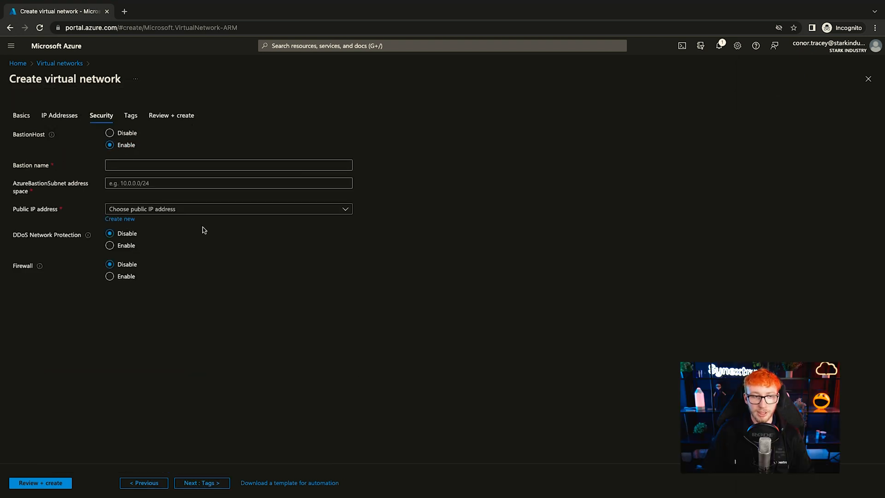
click(110, 132)
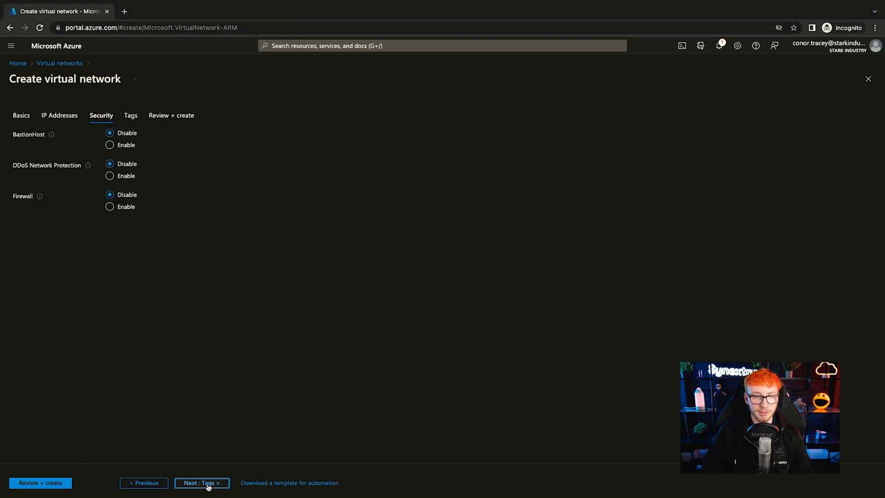
click(202, 482)
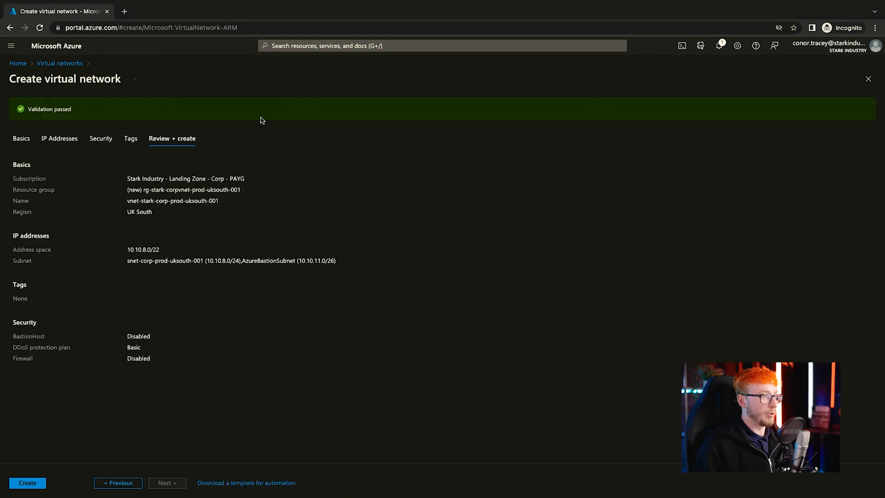
mouse_move(98, 334)
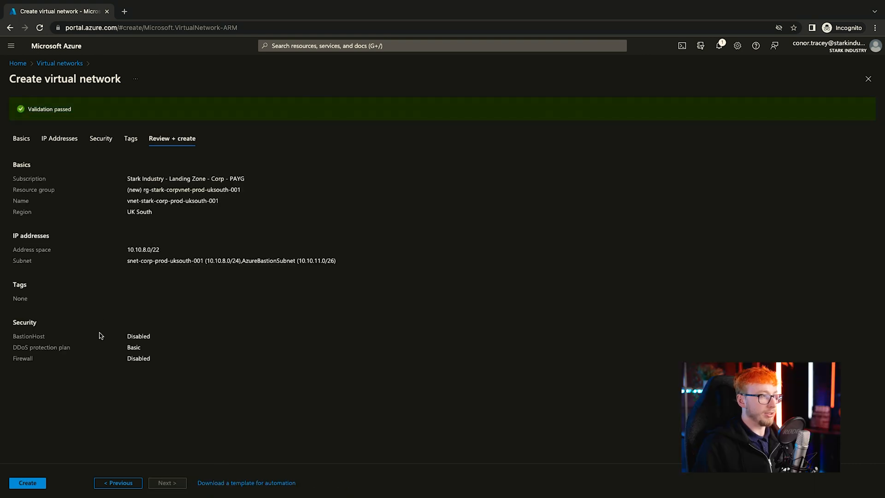
Step: Create vnet-stark-corp-prod-uksouth-001 and view its two subnets
click(28, 482)
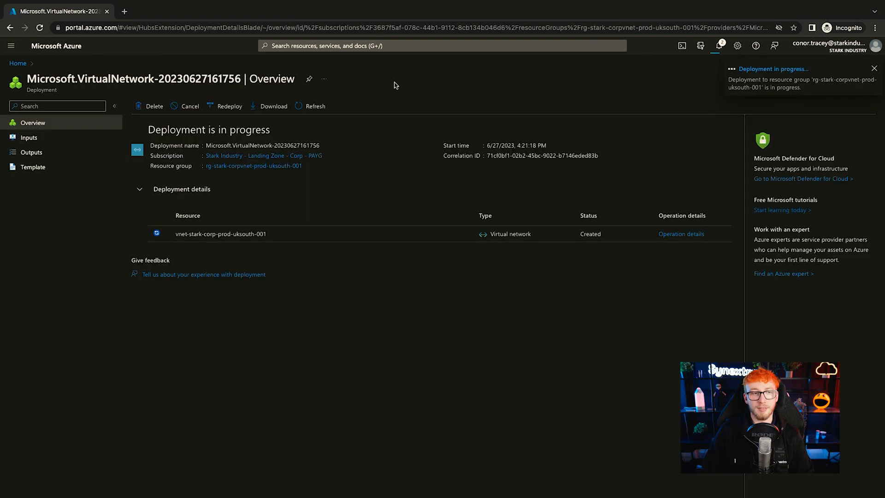
click(220, 233)
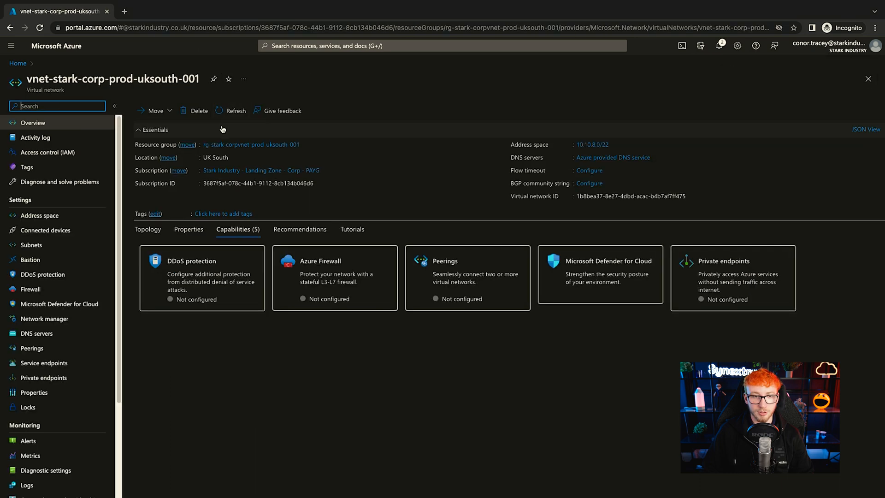
mouse_move(59, 248)
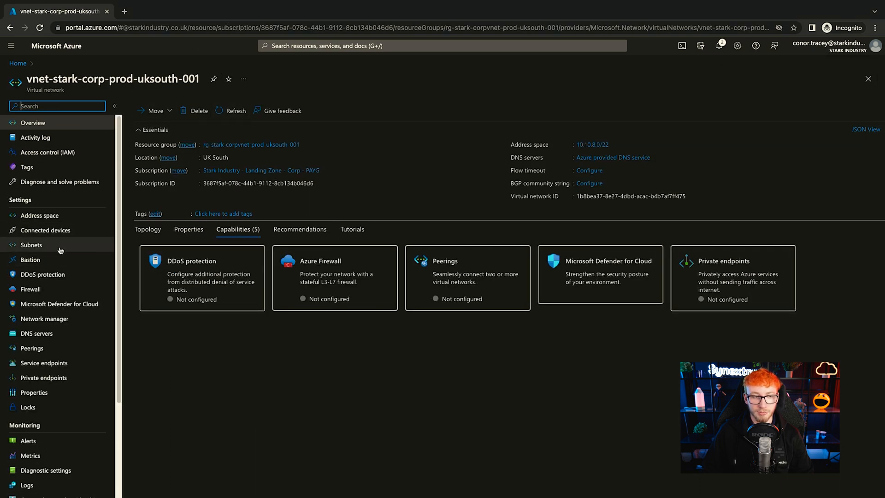
click(32, 245)
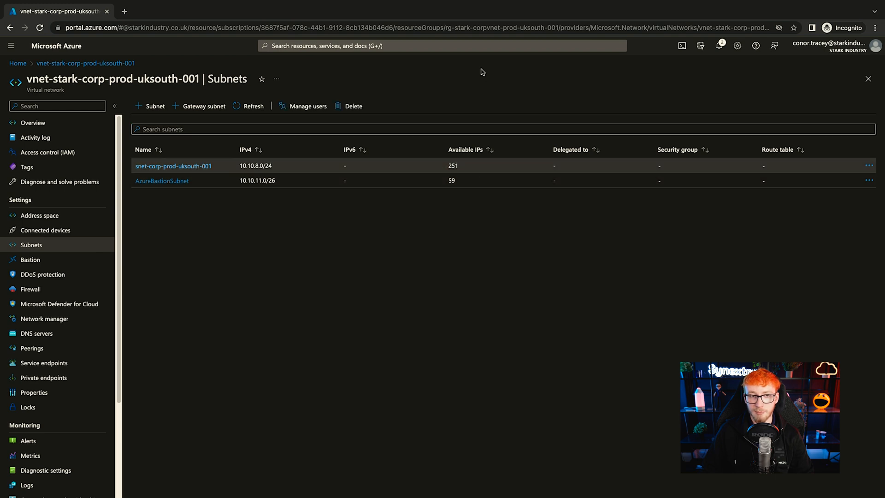
Step: Start a new Azure VM in new resource group rg-stark-corpvms-prod-uksouth-001
text(virtual)
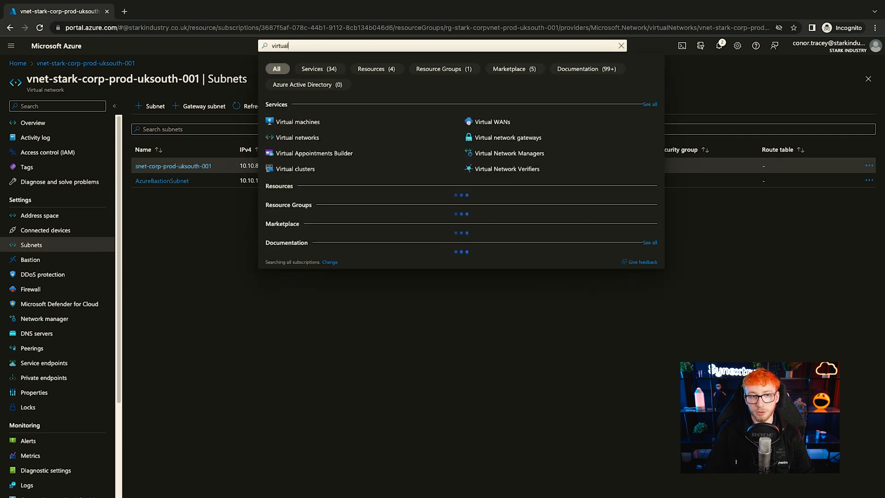
click(298, 122)
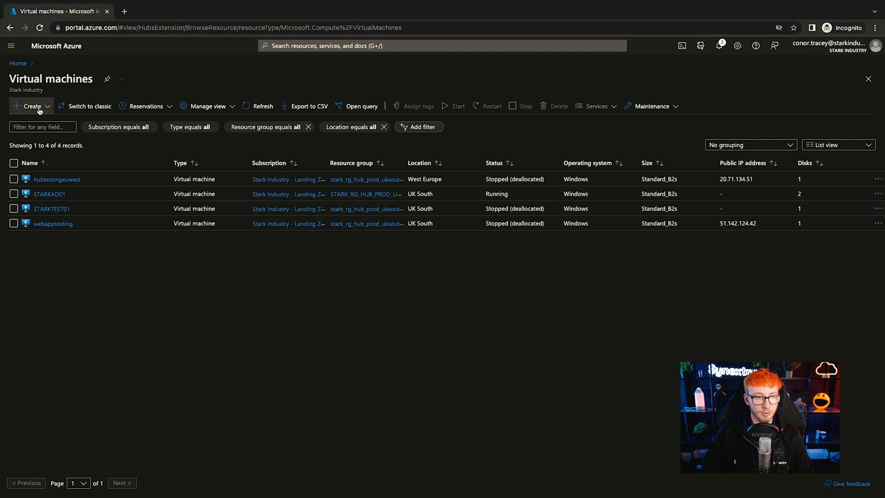
click(42, 126)
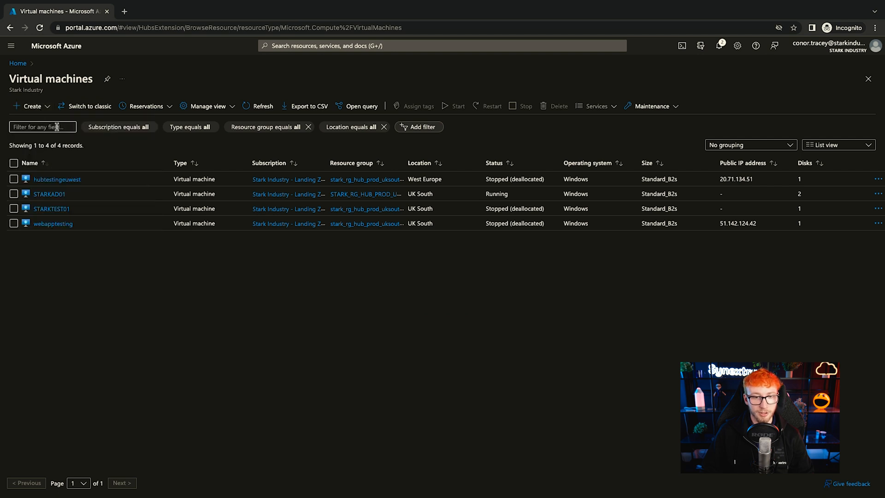
click(29, 106)
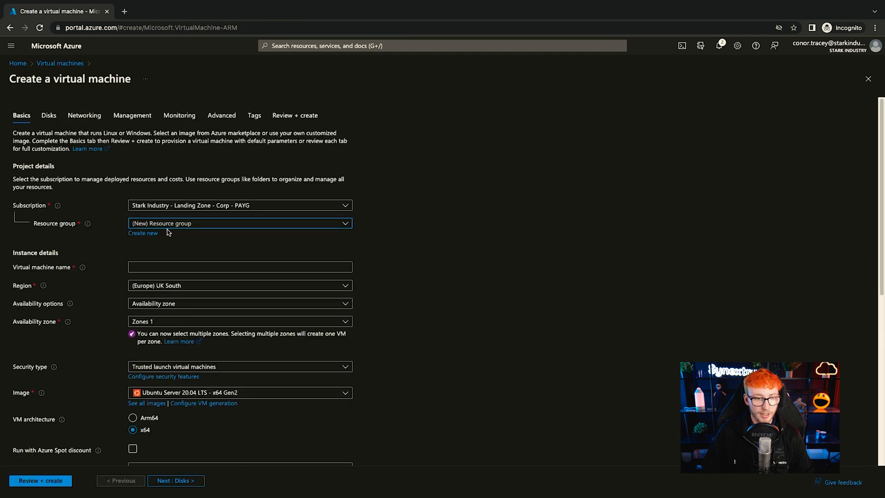
click(142, 233)
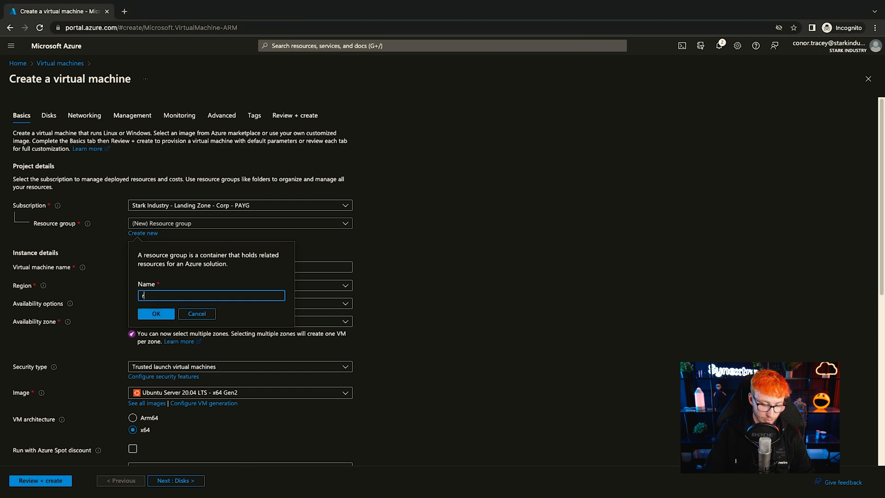
text(rg-stark-corpvms-prod-uksou)
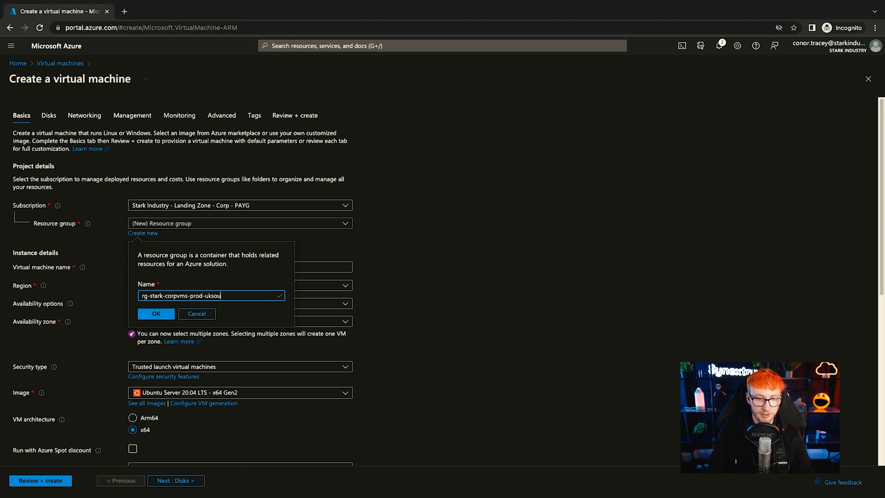
click(156, 313)
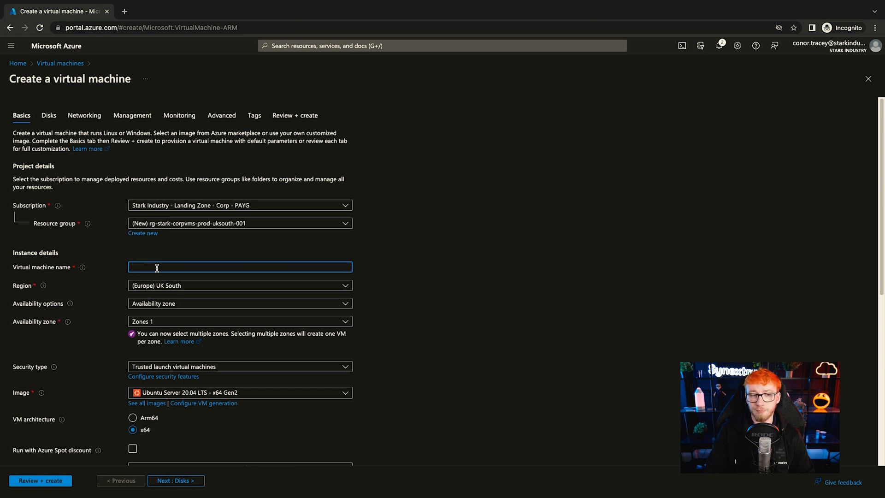
Step: Name the VM STARKTEST02 and choose the Windows Server 2022 Datacenter: Azure Edition image
text(STA)
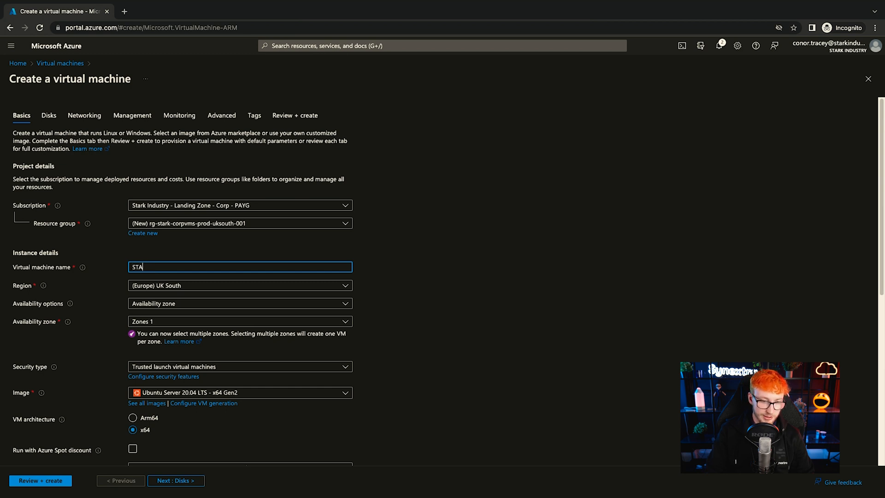
text(RKTEST02)
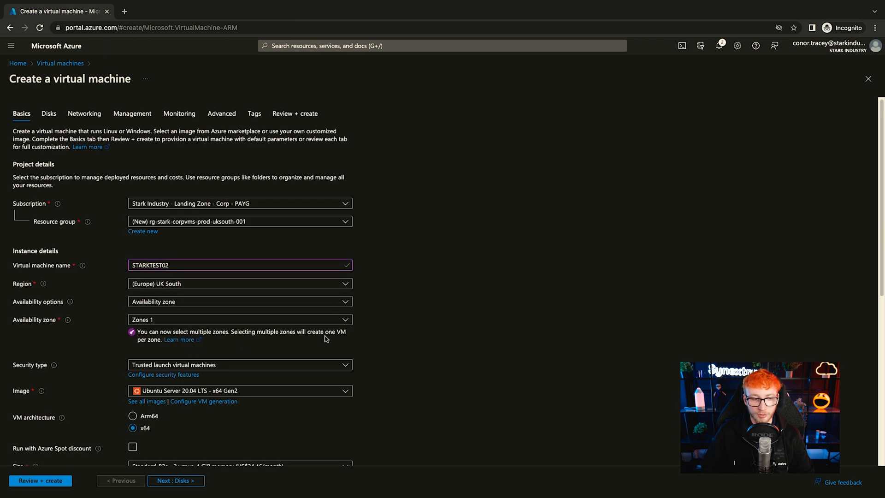
click(240, 364)
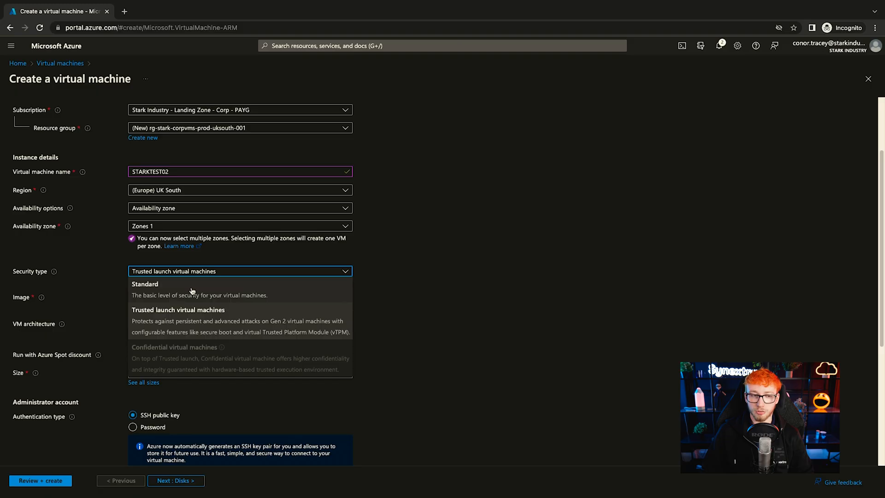
click(240, 288)
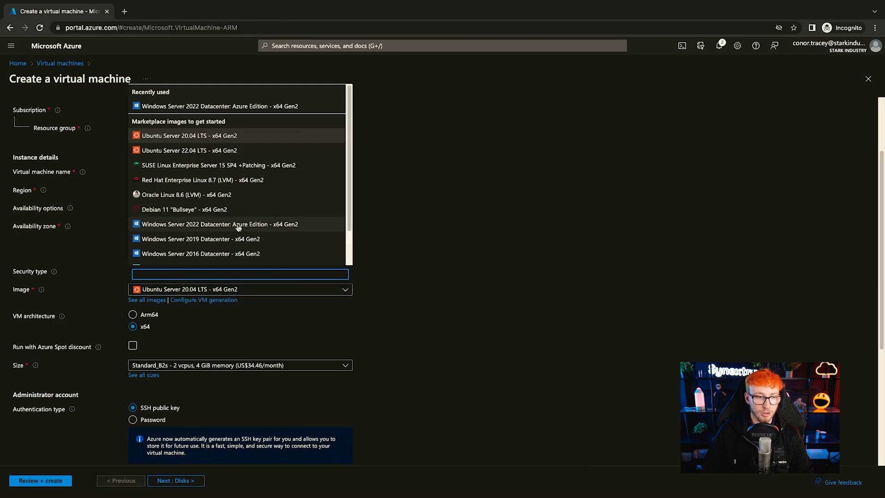
click(219, 224)
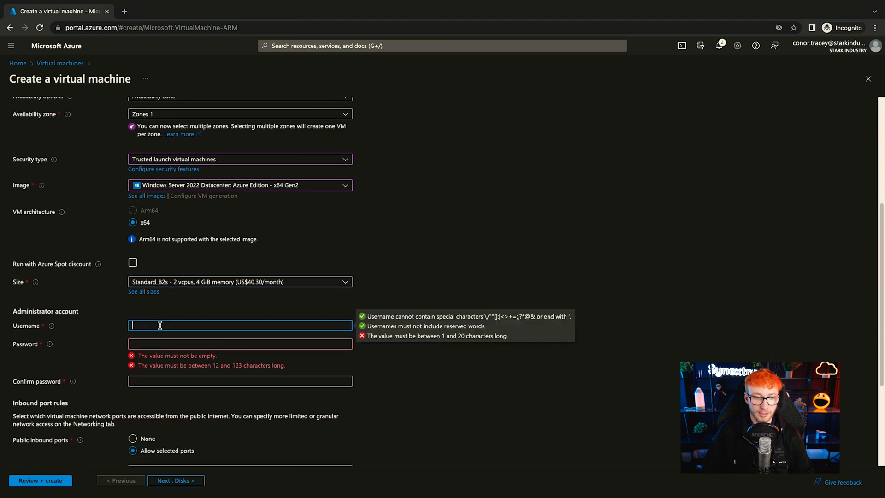
Step: Set administrator account starkadmin.local with its password
text(starkad.im)
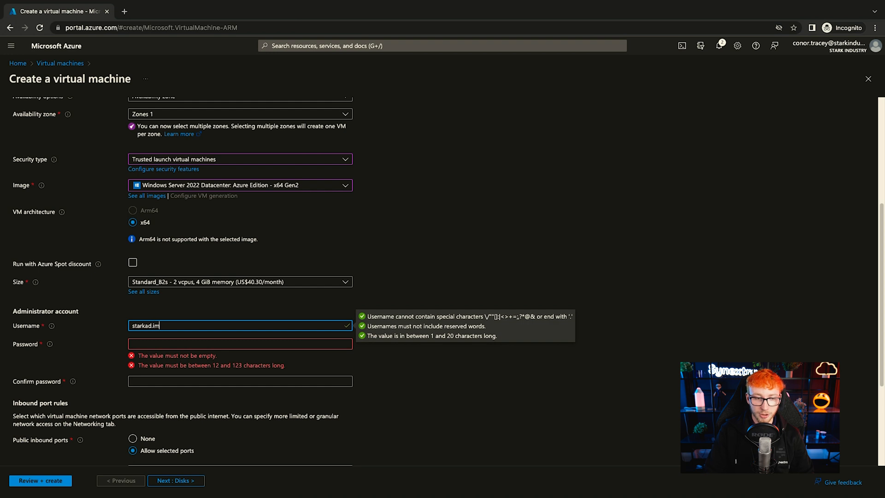
text(starkadmin.local)
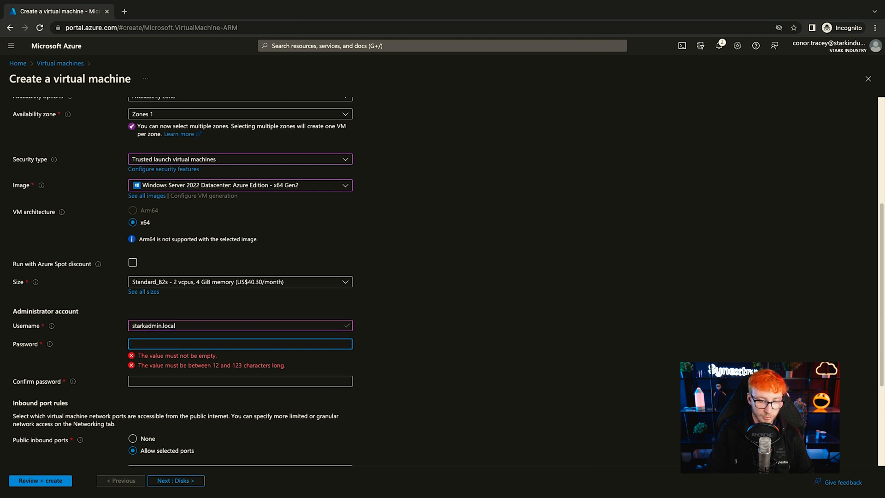
text(•)
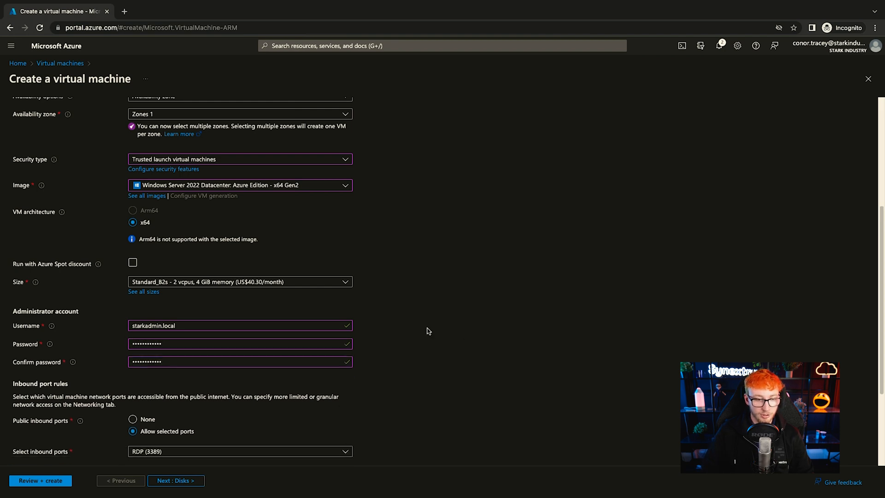
scroll(down, 3)
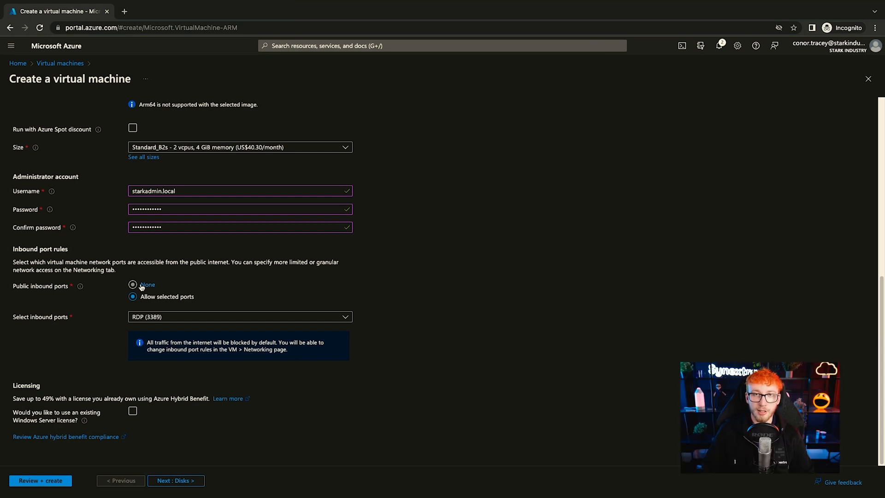
Step: Allow no public inbound ports and use Standard SSD (locally-redundant storage) for the OS disk
click(133, 284)
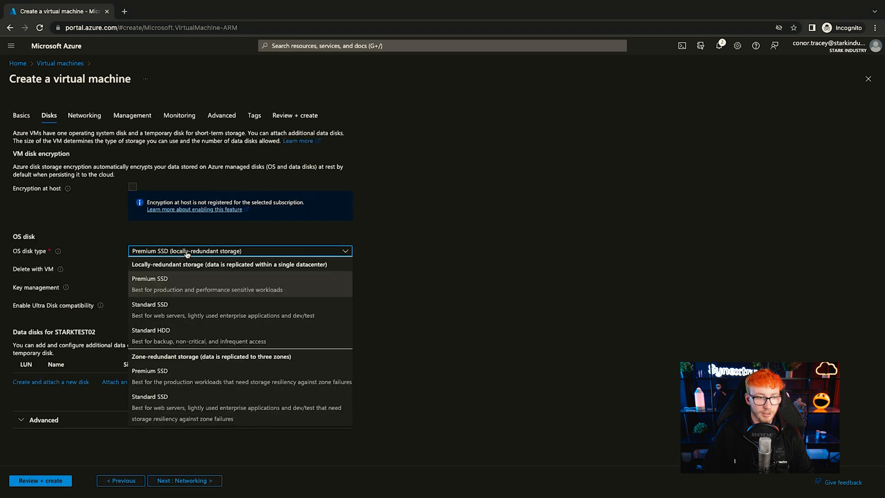
mouse_move(190, 302)
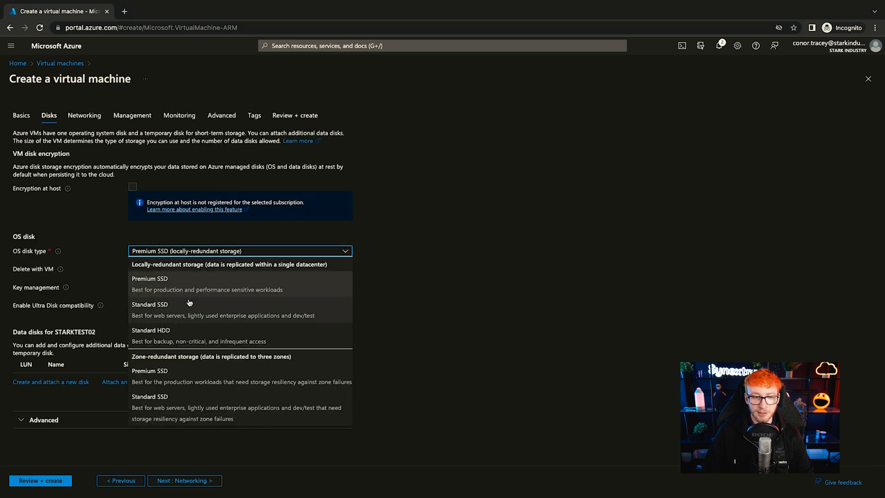
mouse_move(210, 315)
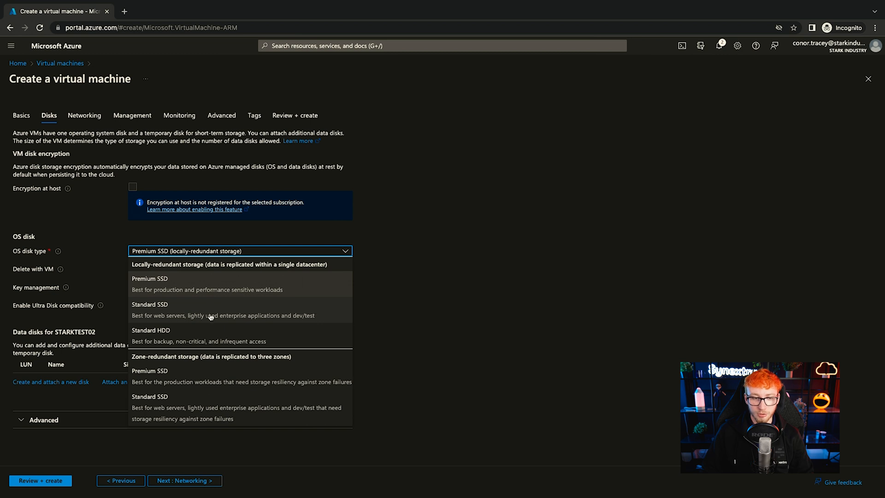
mouse_move(295, 315)
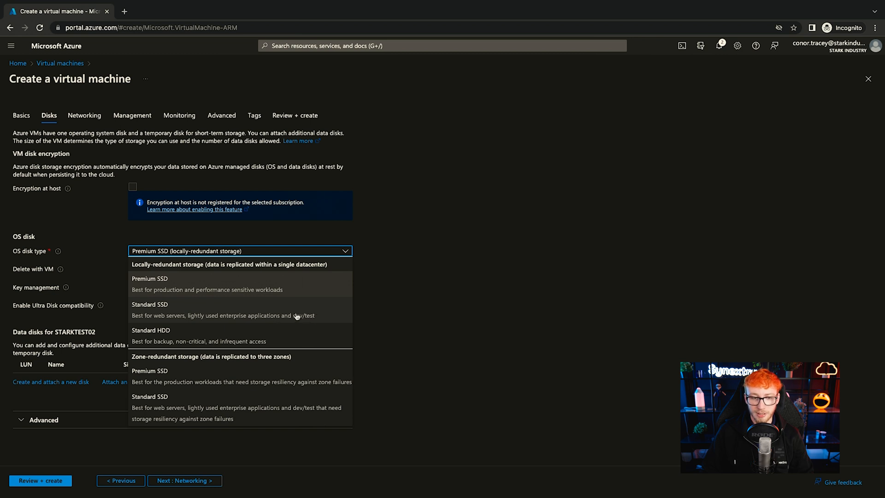
click(151, 307)
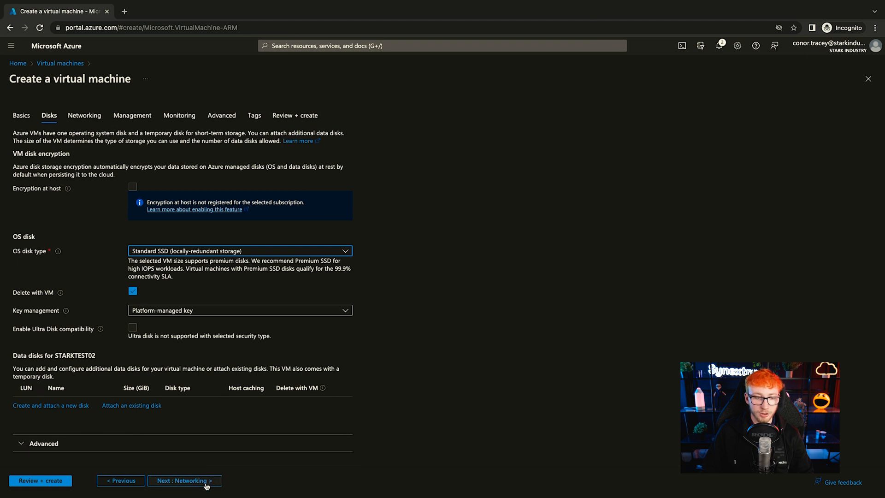
Step: Attach the VM to vnet-stark-corp-prod-uksouth-001 with no public IP, deleting the NIC with the VM
click(238, 198)
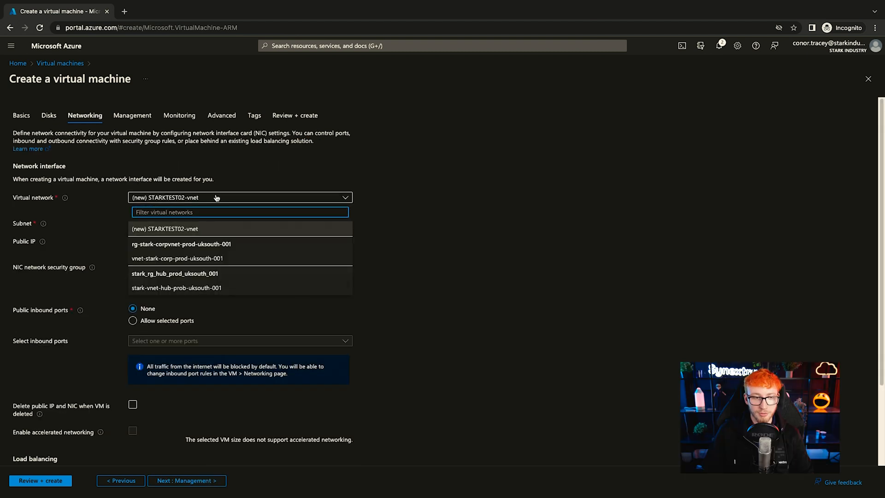
mouse_move(187, 258)
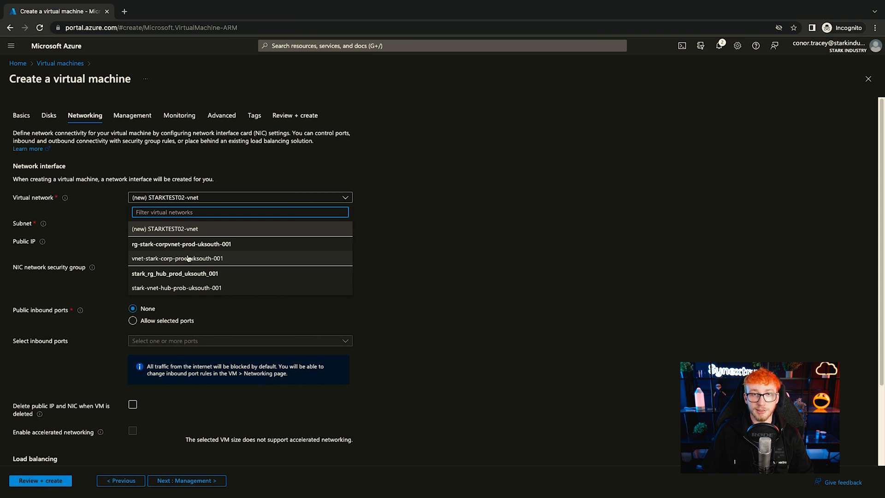
click(177, 258)
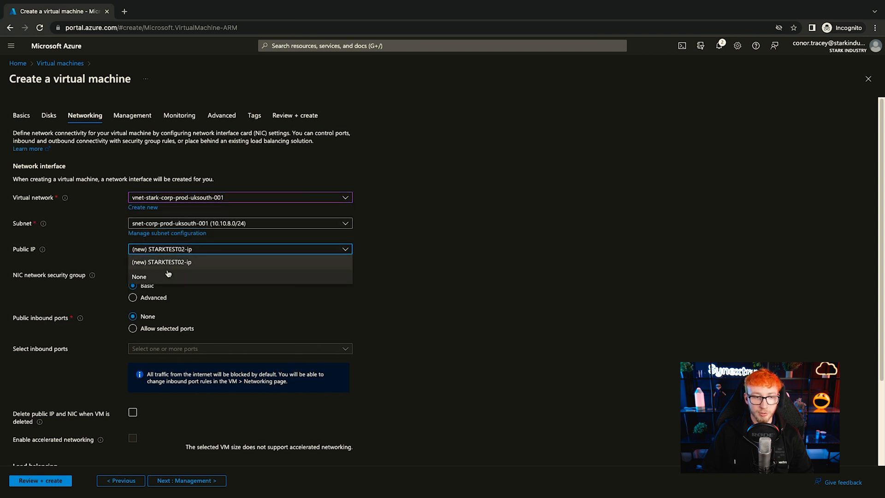
click(139, 276)
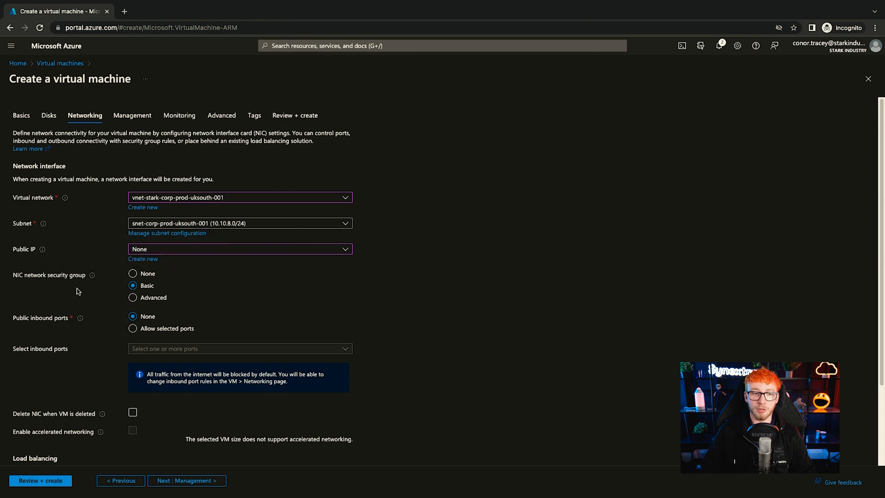
mouse_move(71, 324)
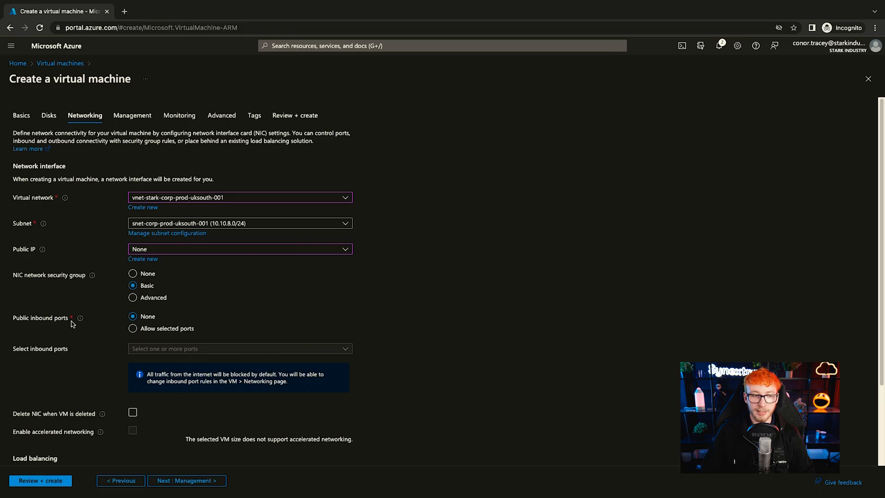
click(133, 390)
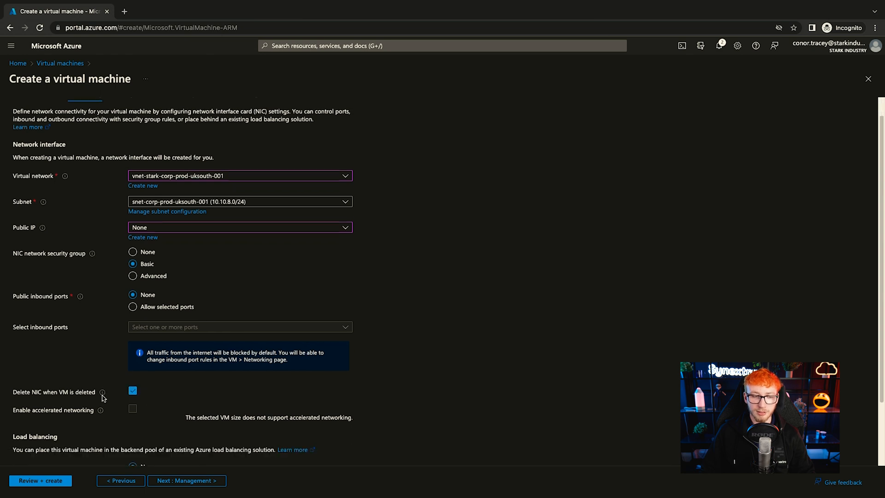
scroll(down, 3)
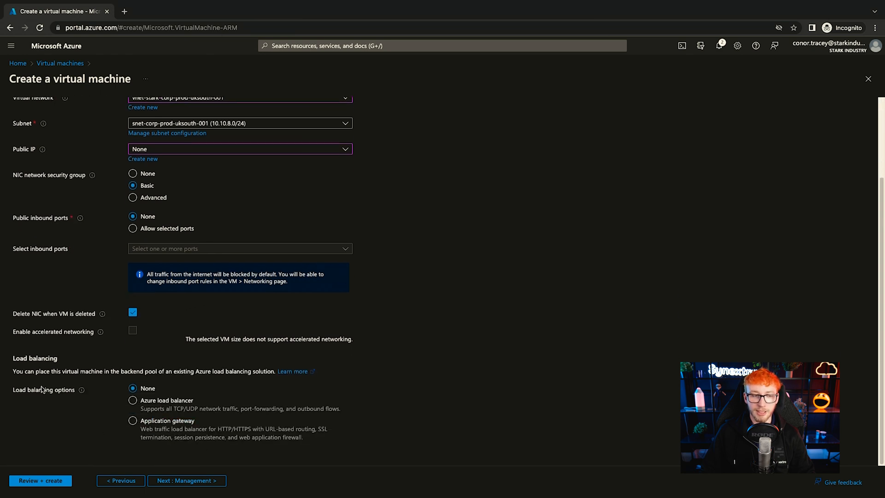
click(186, 480)
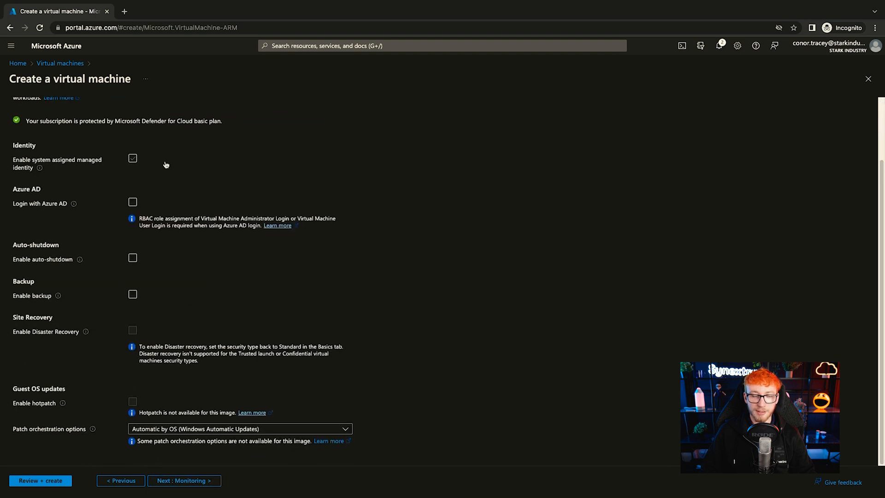
Step: Turn off the managed identity, leave monitoring and advanced settings unchanged, and reach Review + create
click(133, 158)
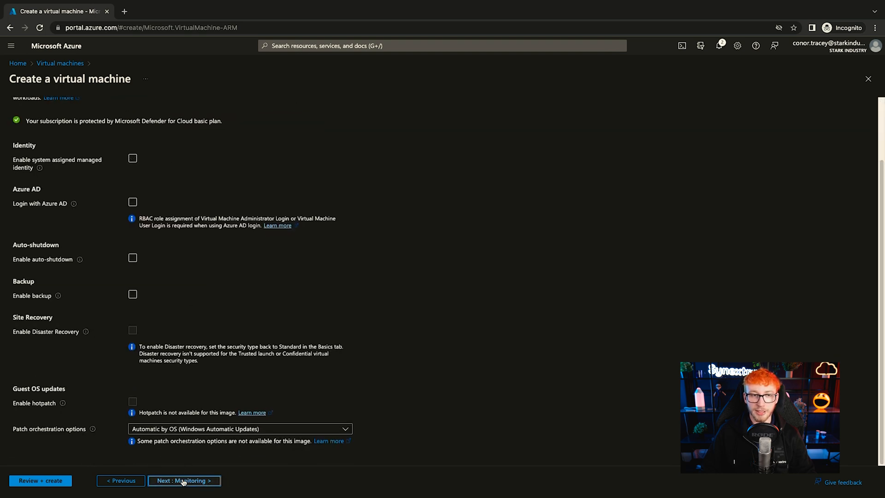
click(183, 480)
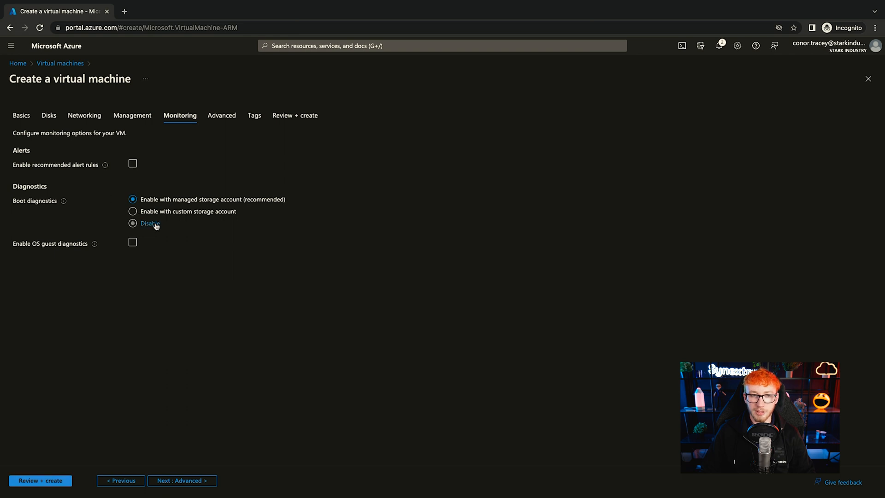
click(133, 223)
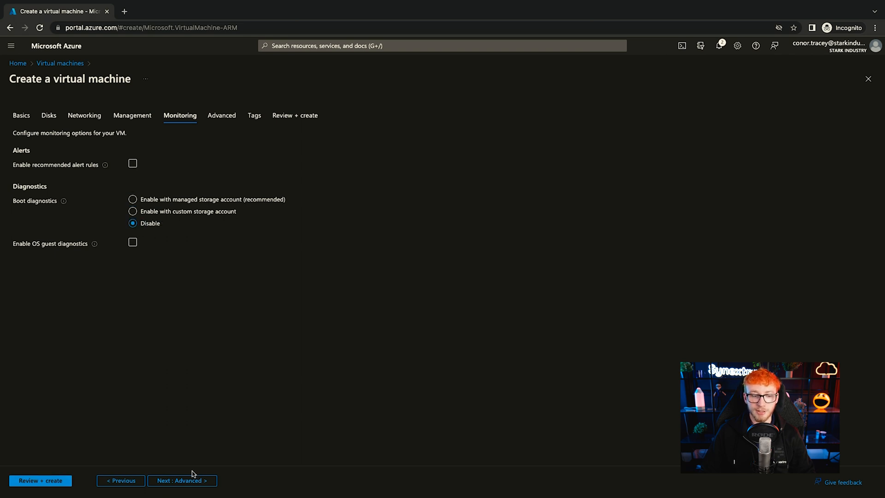
click(181, 480)
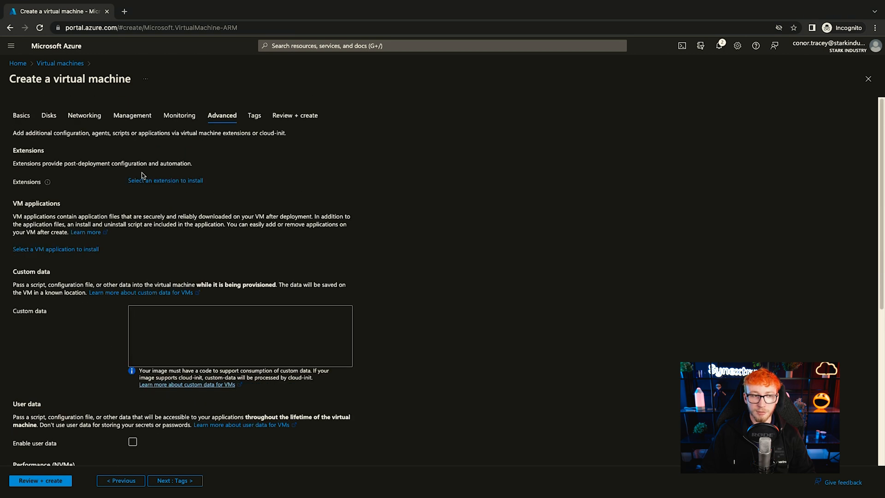
mouse_move(124, 237)
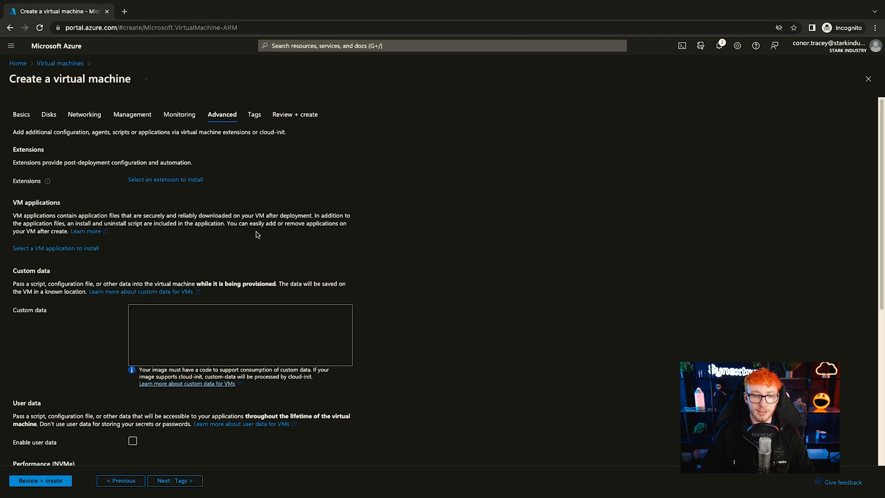
click(174, 480)
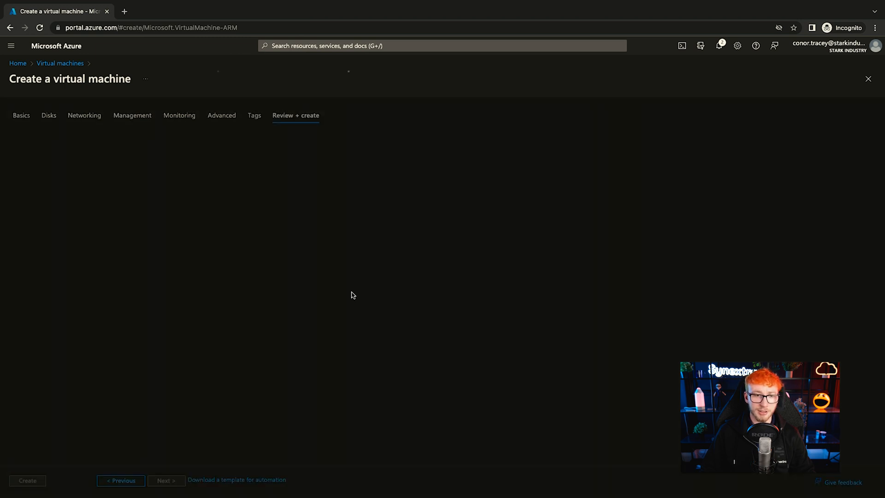
Step: Switch the VM security type from Trusted launch to Standard in Basics
click(295, 115)
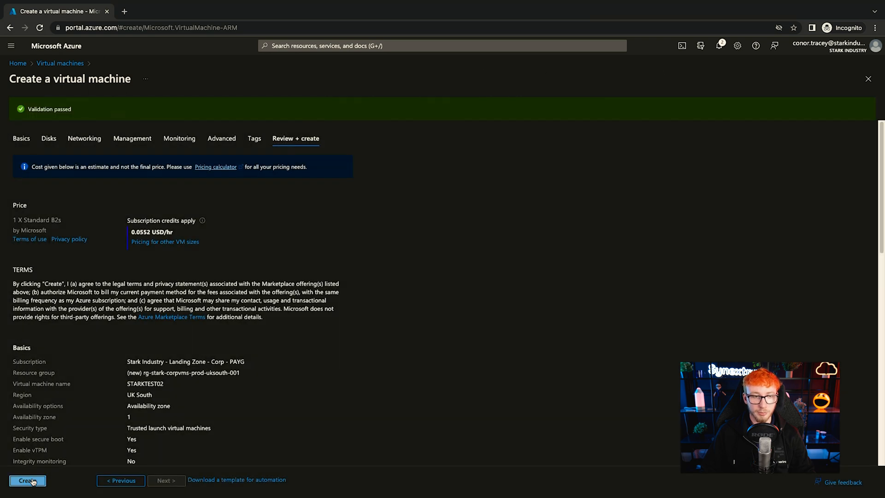
double_click(169, 428)
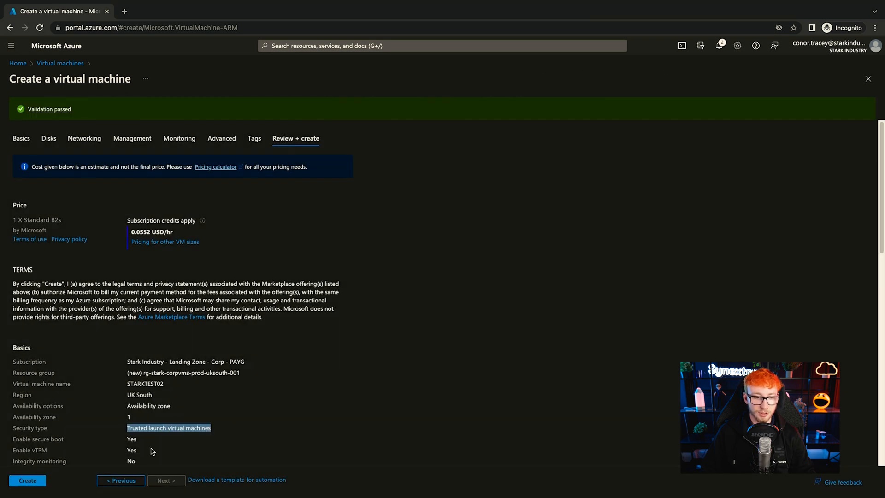
click(21, 138)
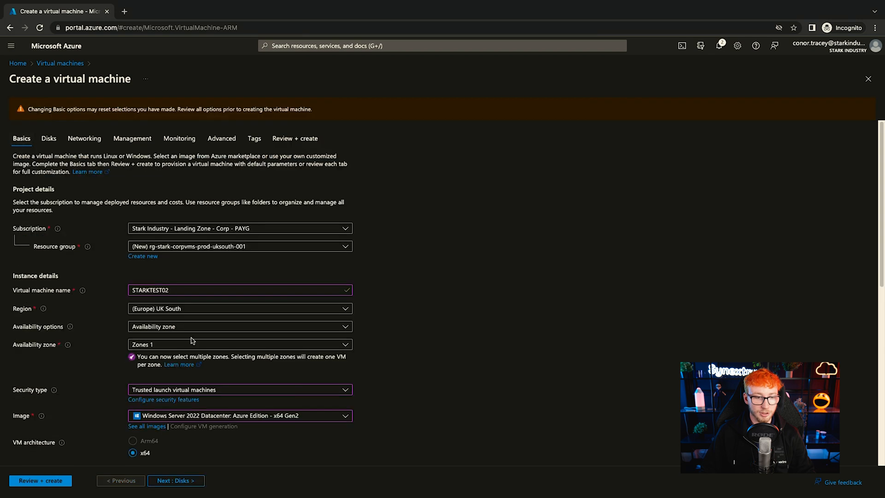
click(240, 388)
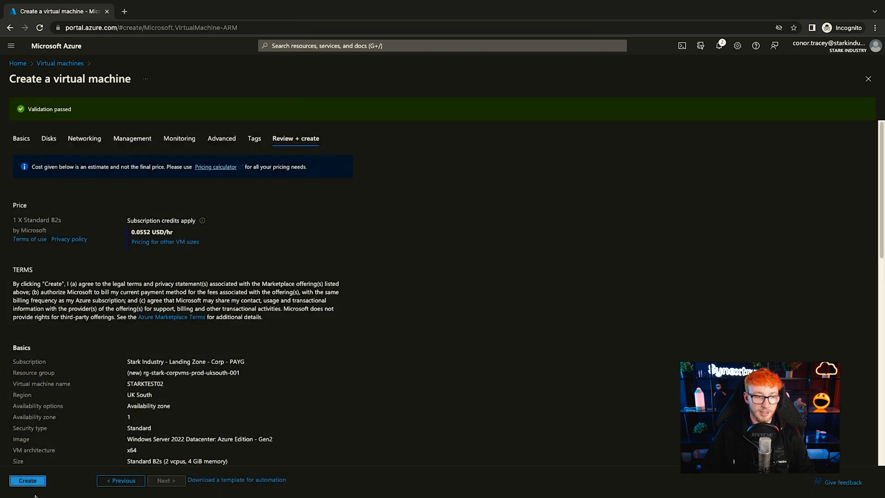
Step: Create the STARKTEST02 virtual machine so deployment begins
click(27, 480)
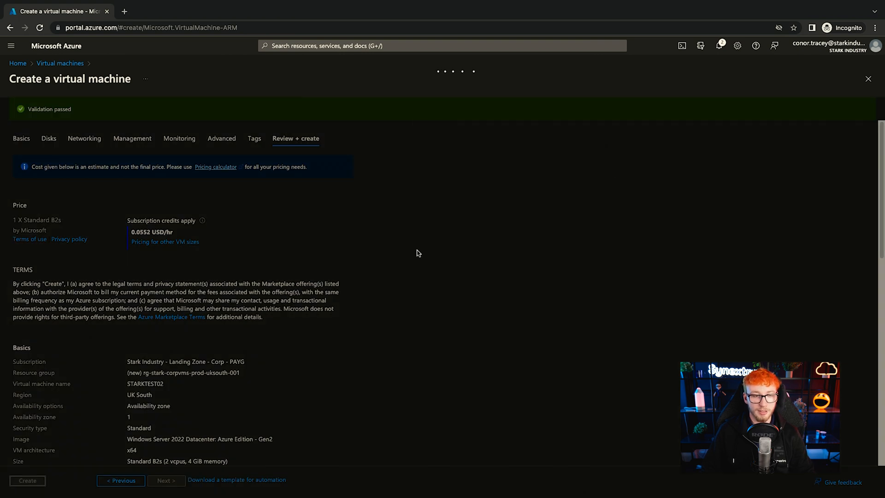
click(27, 480)
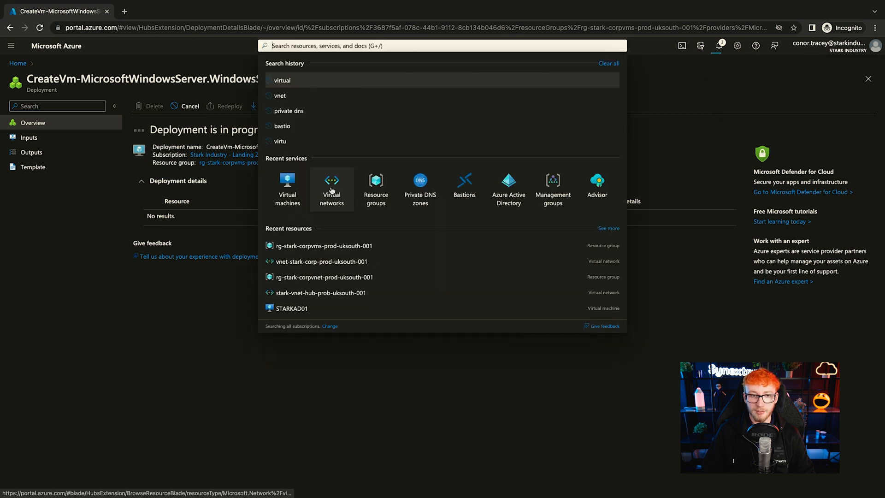
Step: Open vnet-stark-corp-prod-uksouth-001's Bastion page showing the suggested Bastion name
click(331, 188)
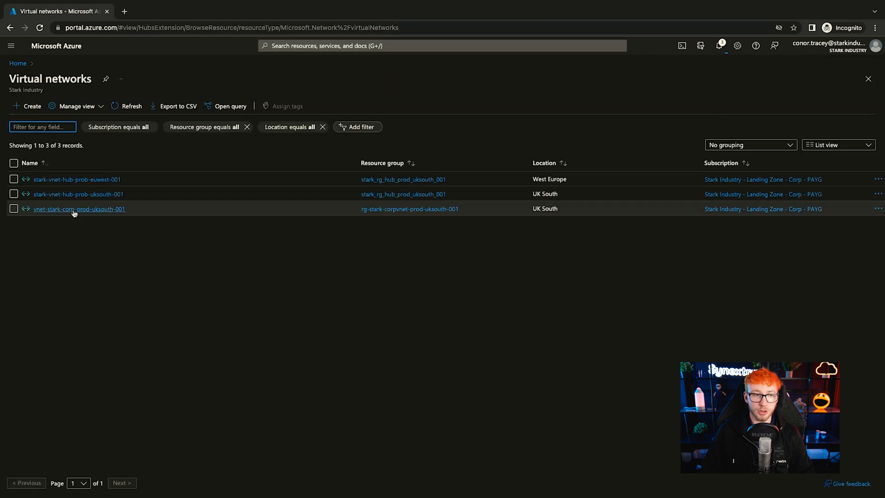
mouse_move(79, 210)
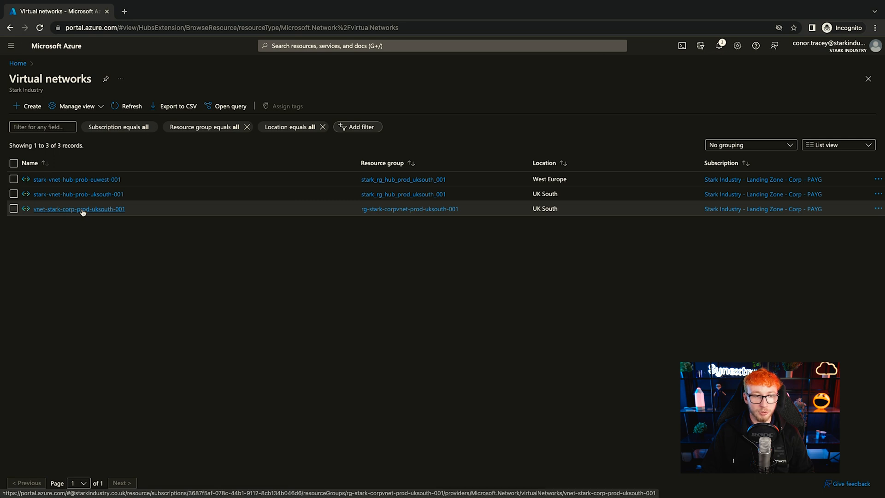
click(78, 209)
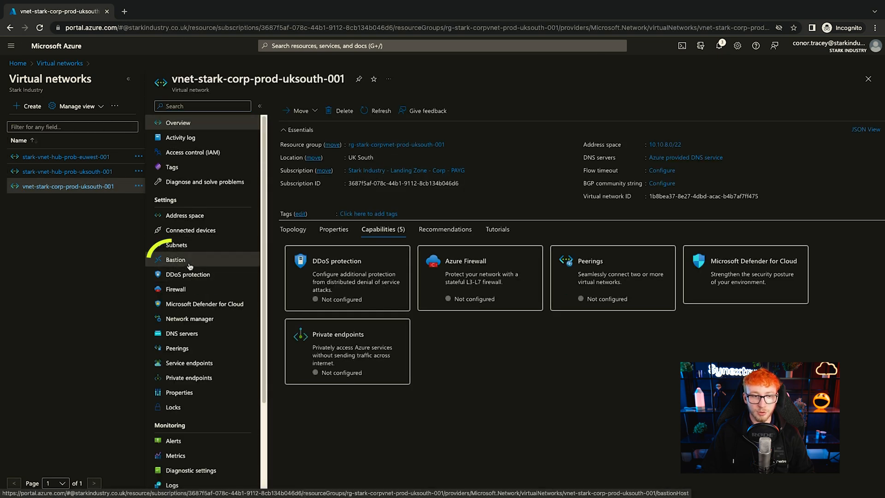
click(175, 260)
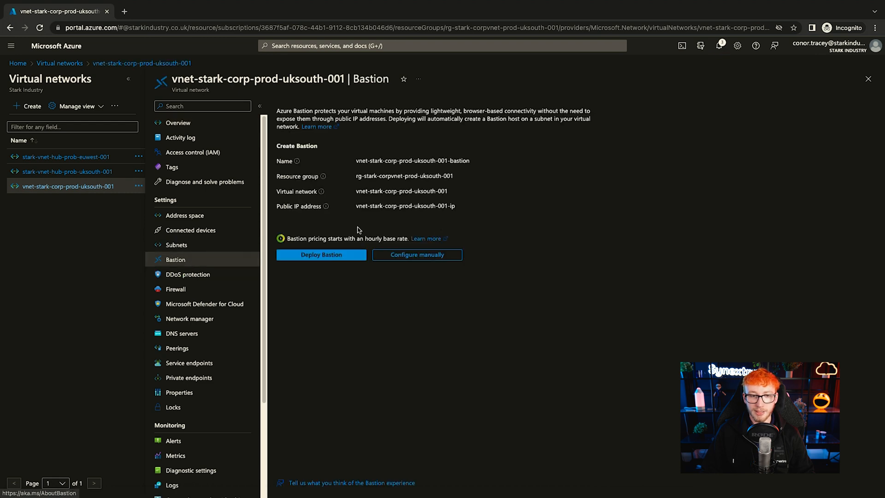
mouse_move(361, 171)
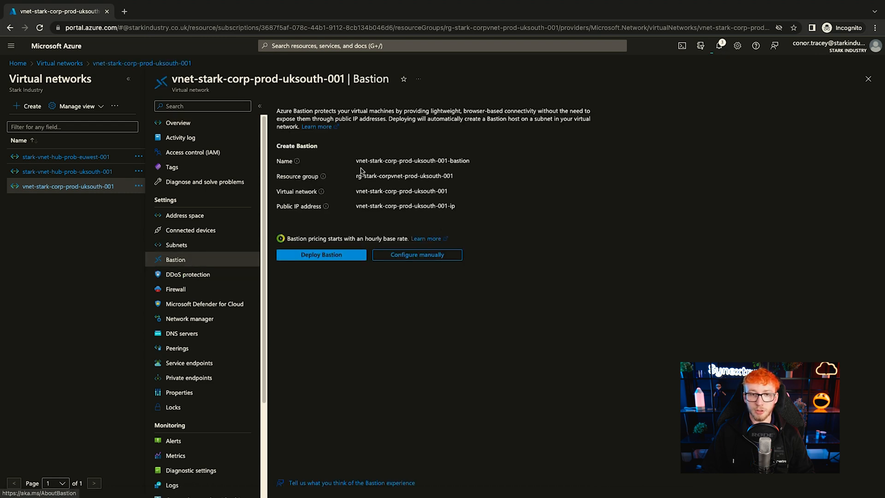
double_click(411, 161)
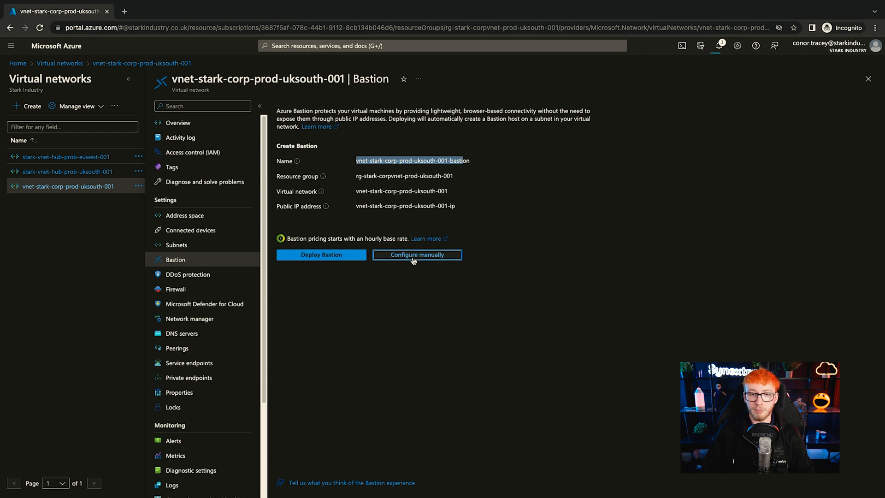
Step: Configure the Bastion manually with a new resource group and the name bas-corp-prod-uksouth-001
click(417, 255)
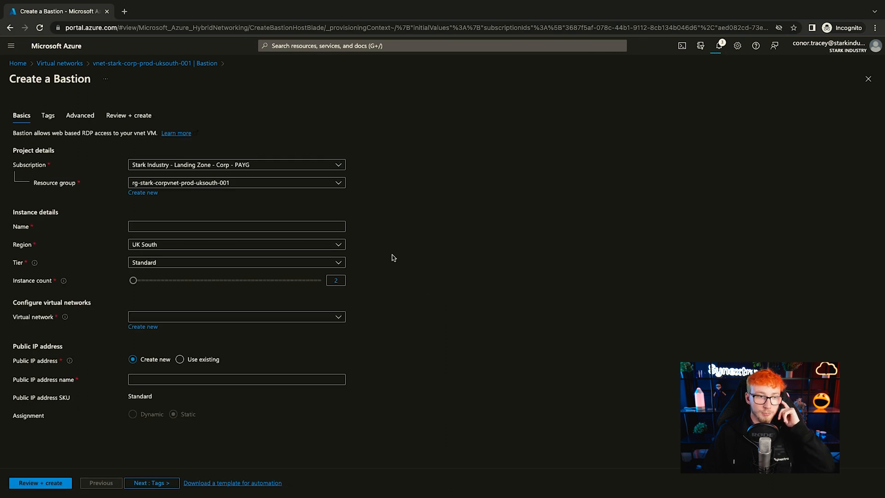
click(142, 193)
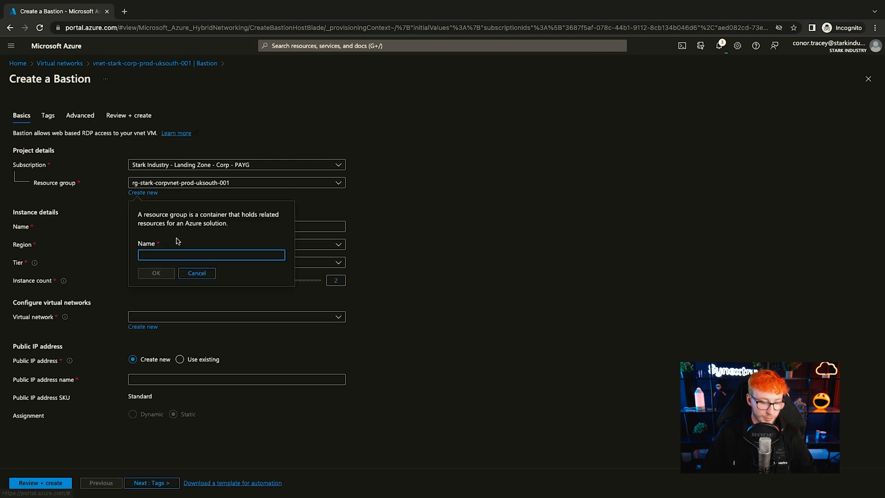
click(155, 272)
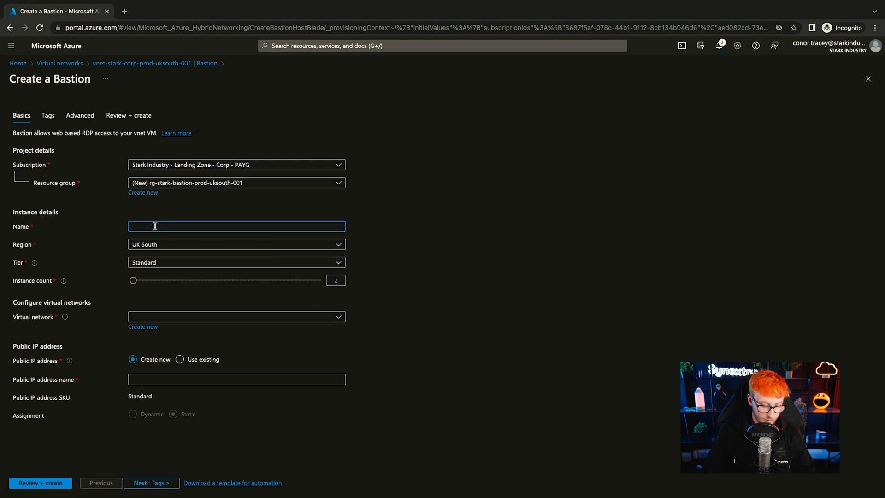
text(bas-corp-)
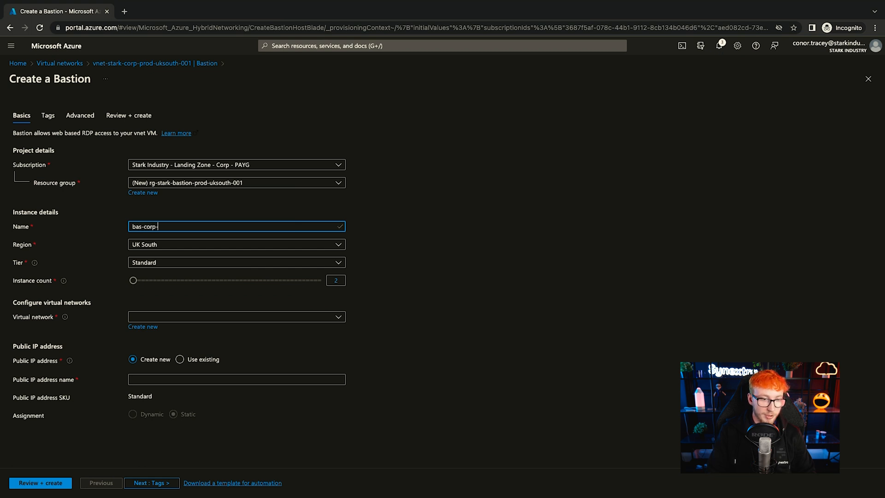
text(prod-uksouth-001)
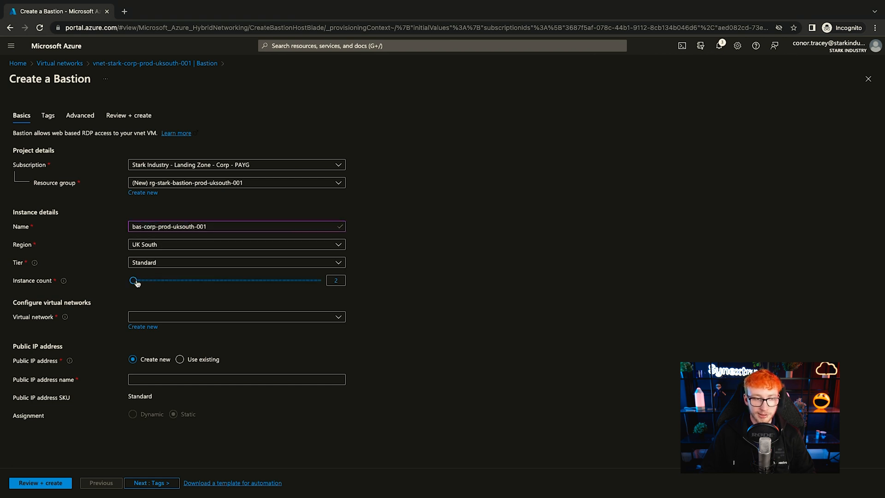
Step: Target vnet-stark-corp-prod-uksouth-001 and AzureBastionSubnet with public IP pip-bas-corp-prod-uksouth-001
click(236, 316)
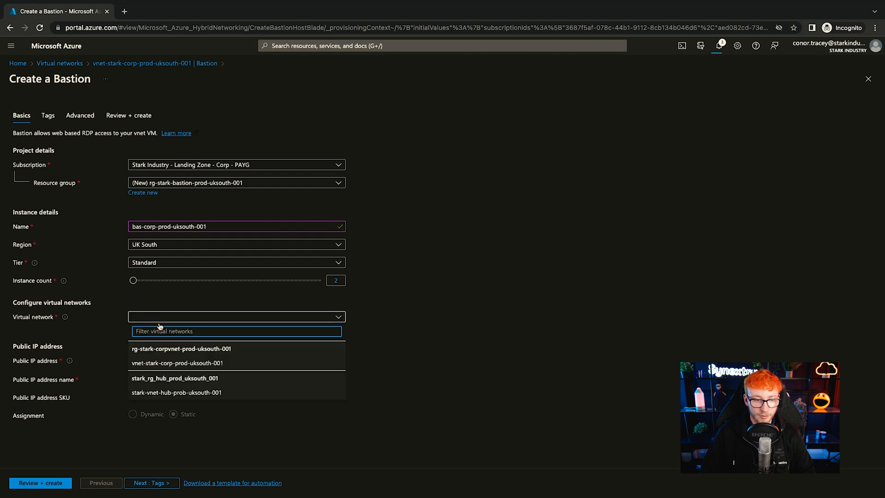
mouse_move(195, 363)
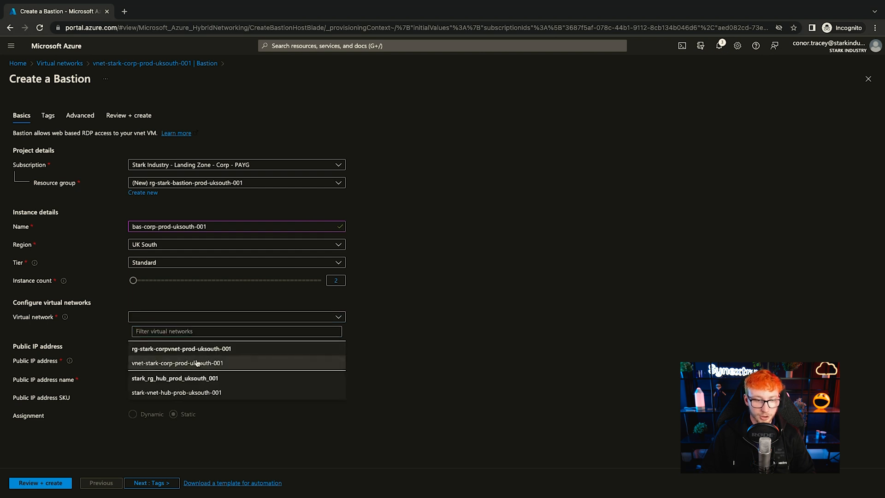
click(177, 363)
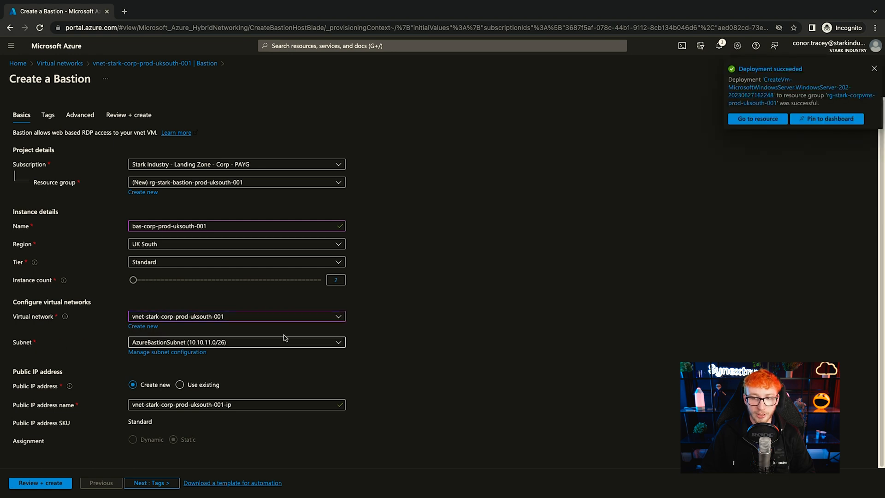
click(236, 342)
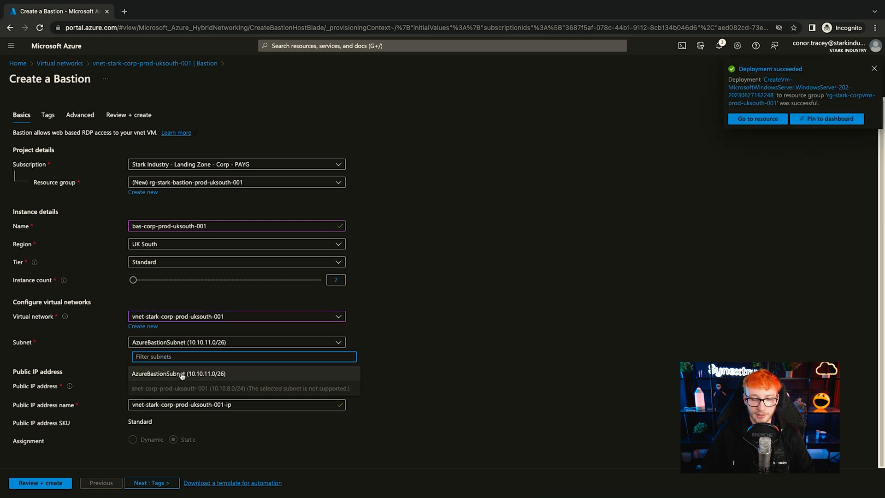
click(187, 373)
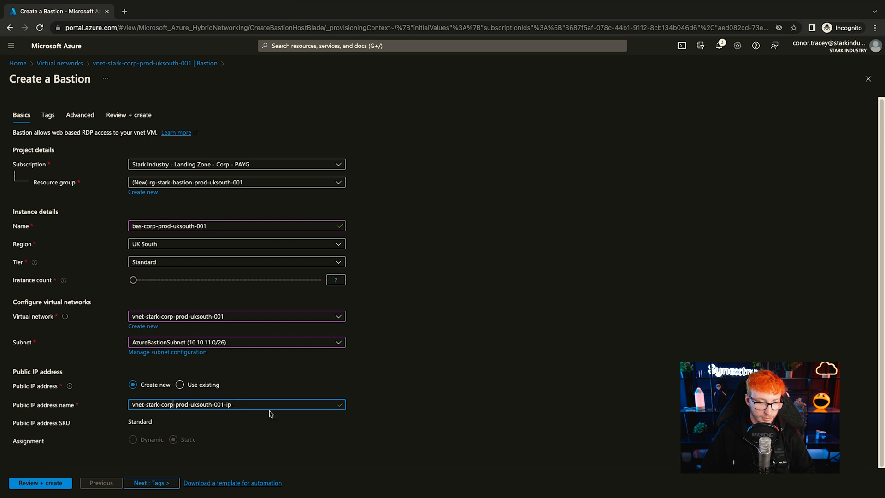
text(pip)
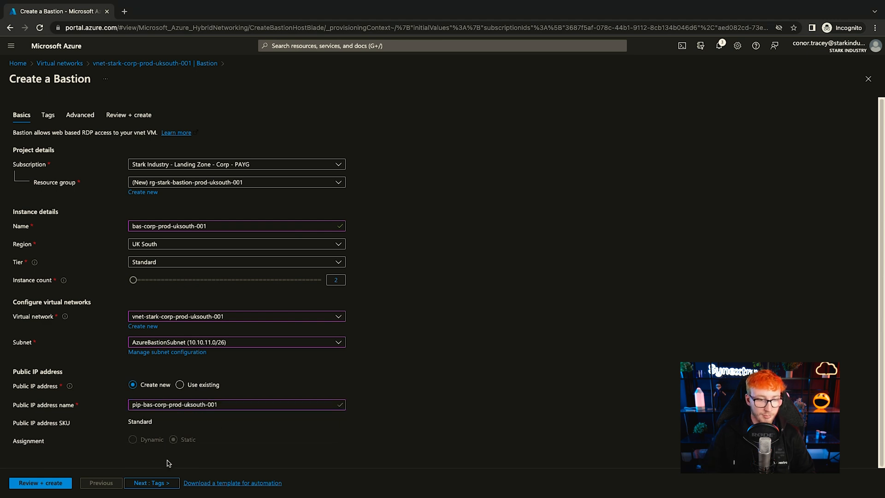
click(150, 482)
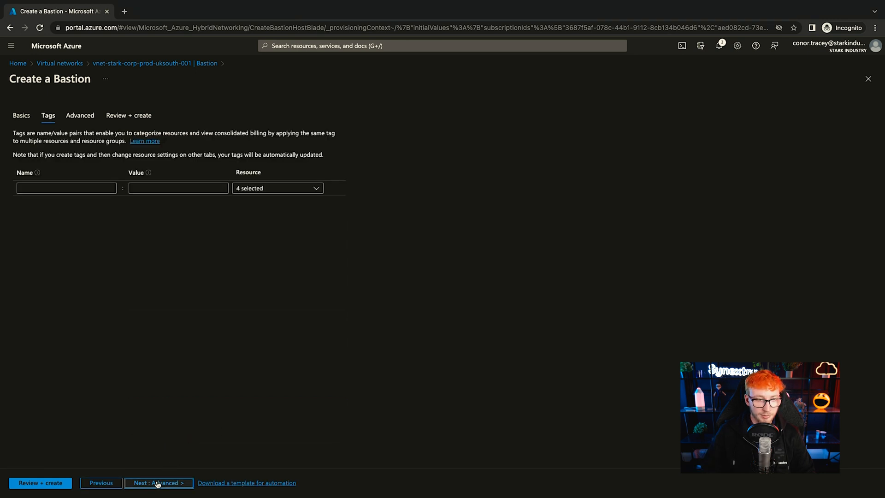
Step: Pass through advanced features to Review + create and start deploying bas-corp-prod-uksouth-001
click(158, 482)
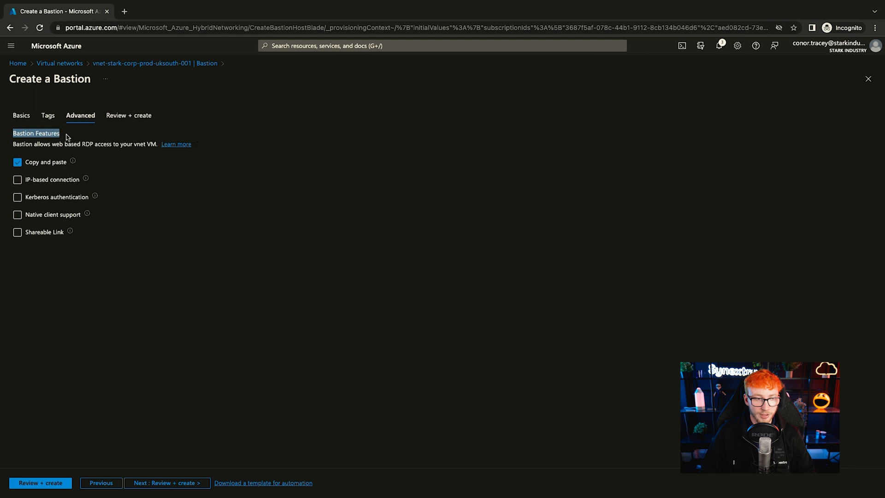
mouse_move(40, 482)
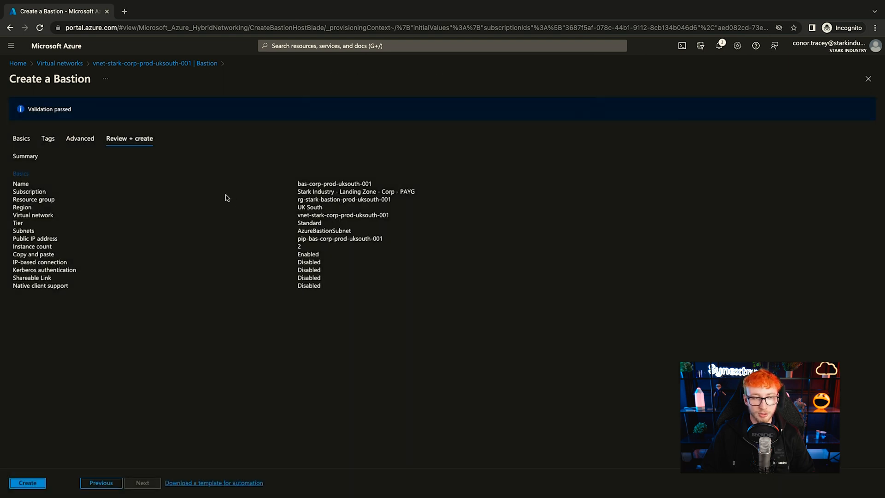
click(27, 482)
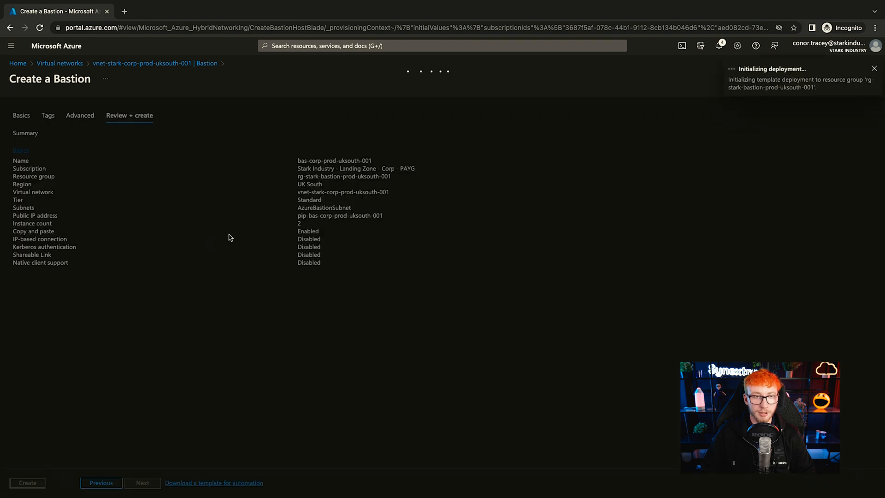
click(27, 482)
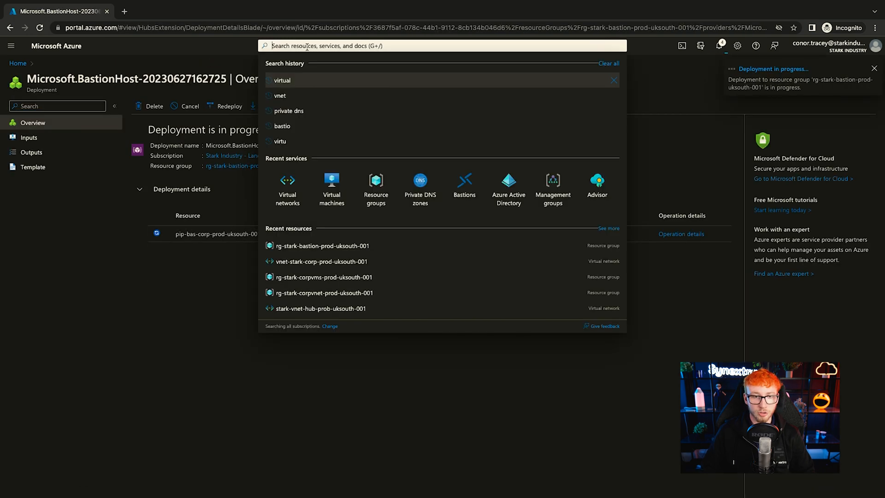
Step: Open the STARKTEST02 VM from the virtual machines list and check the deployment notifications
click(331, 189)
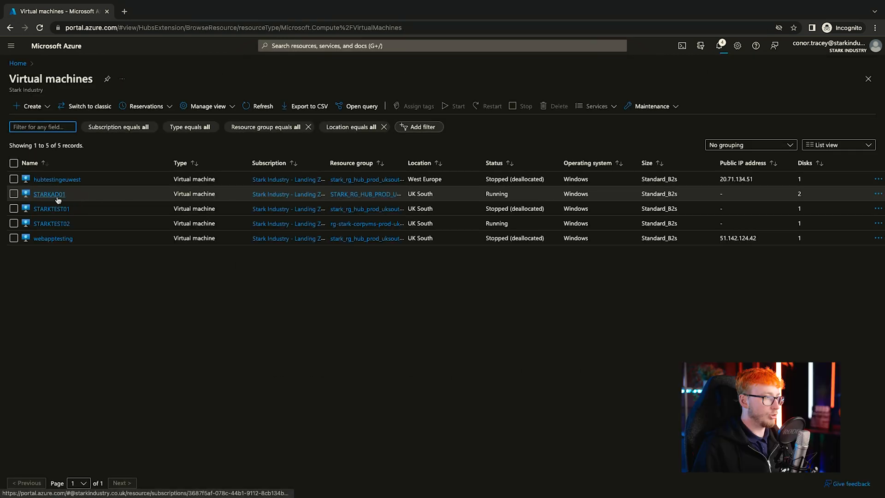
click(51, 223)
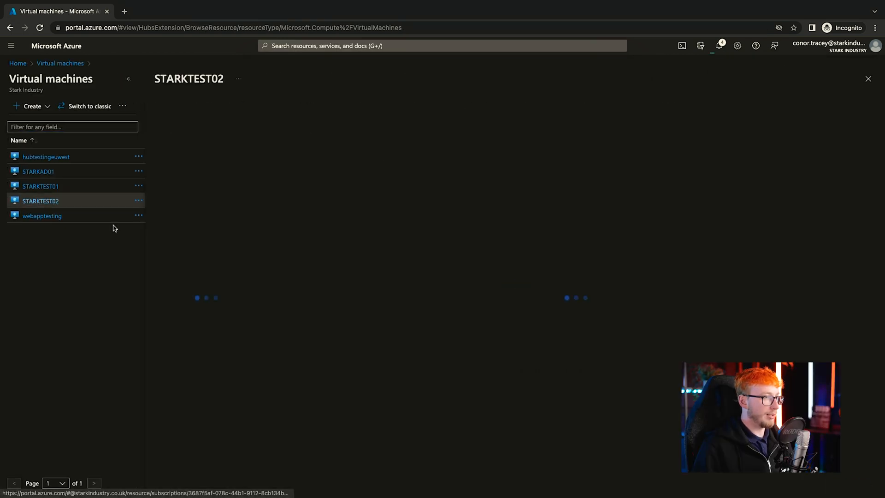
click(40, 200)
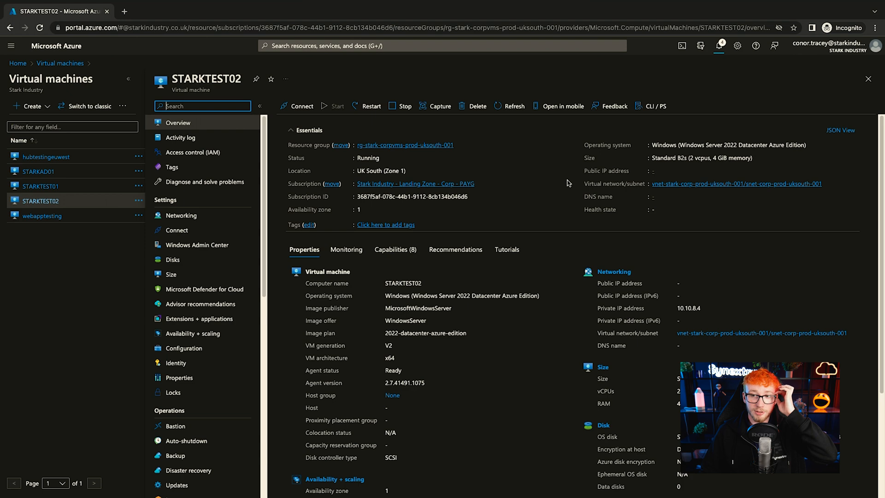
mouse_move(473, 197)
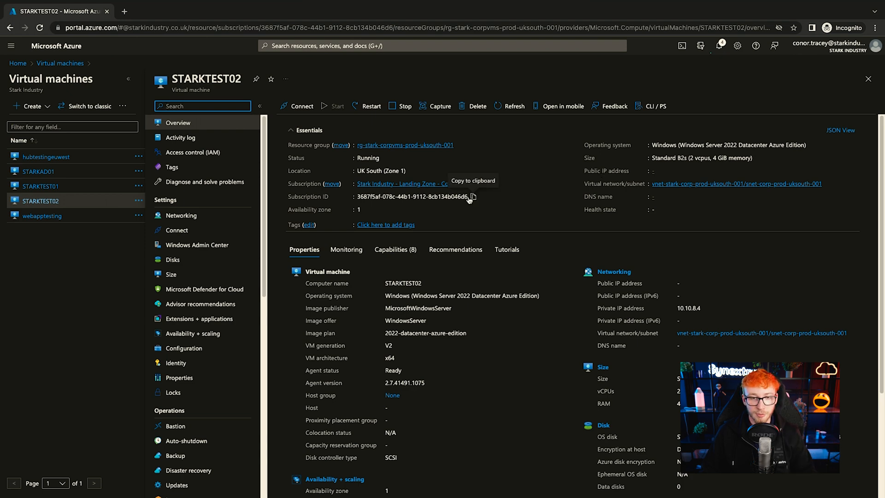
click(718, 46)
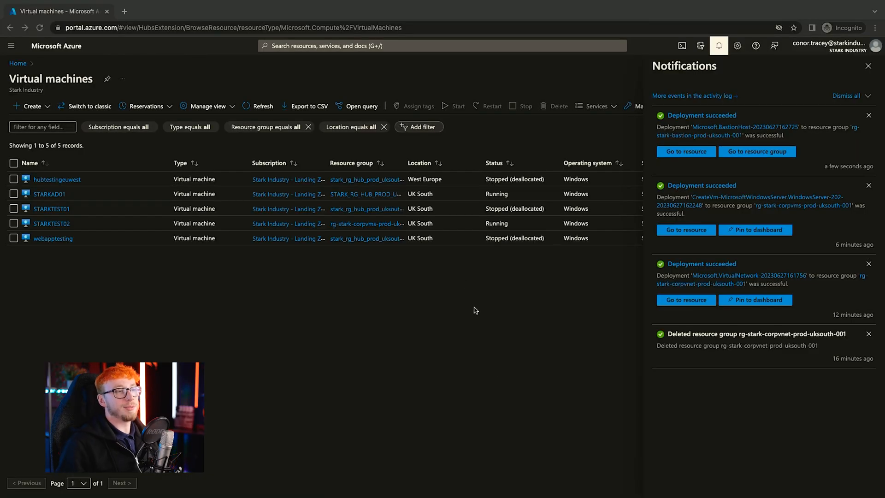
Step: View the new Bastion resource, then open STARKTEST02's Connect page
click(684, 151)
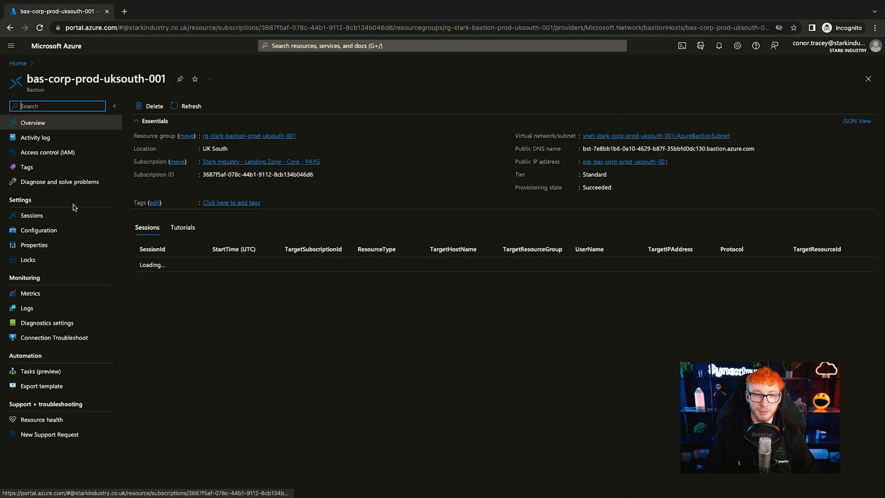
mouse_move(370, 46)
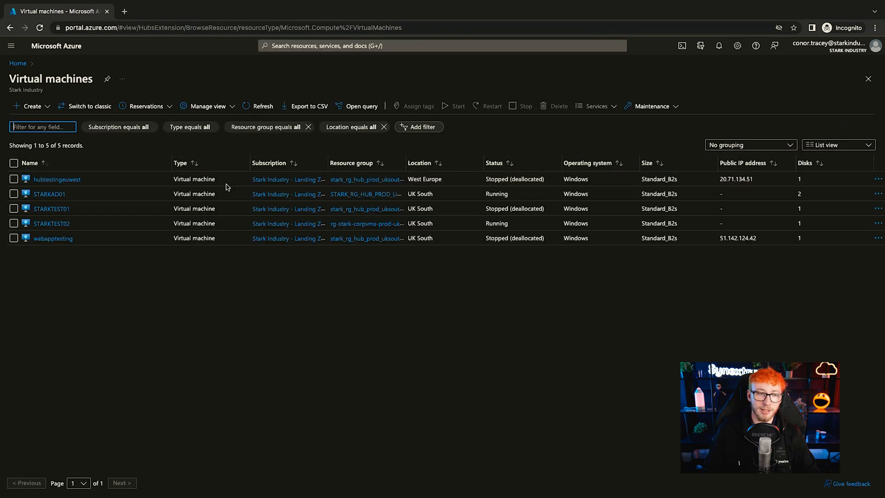
click(51, 223)
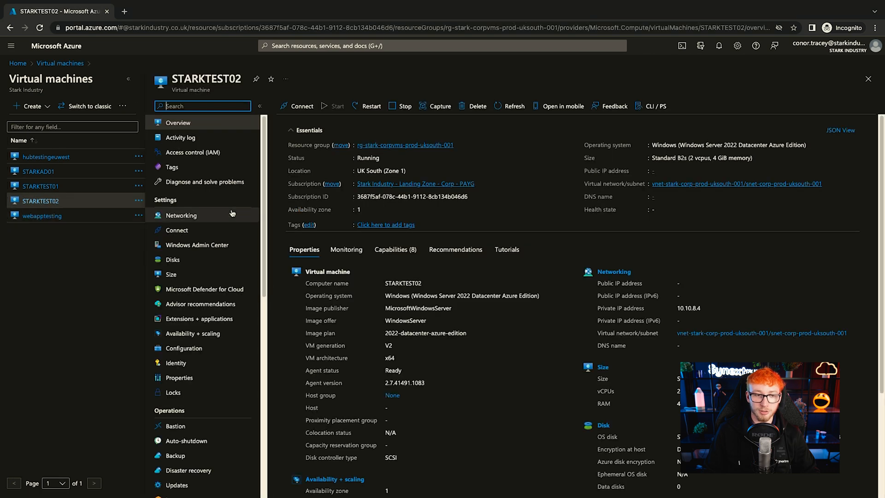
click(177, 229)
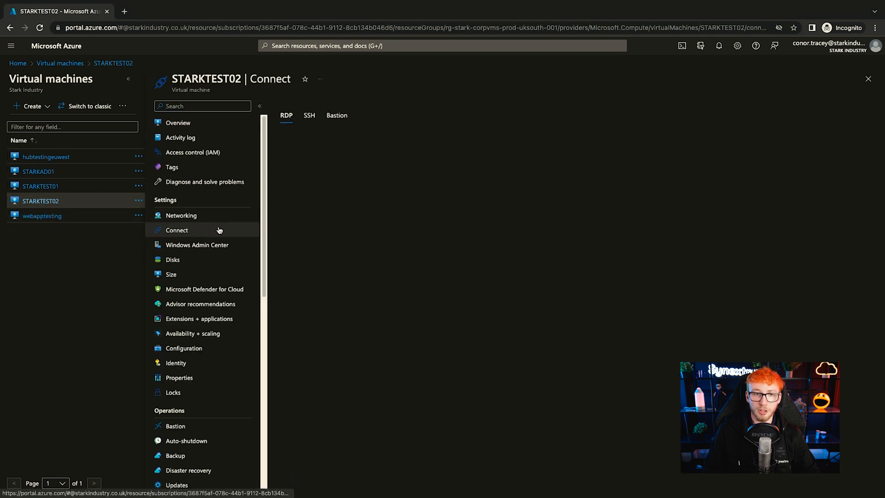
Step: Start a Bastion connection to STARKTEST02 as starkadmin.local with password authentication
click(177, 229)
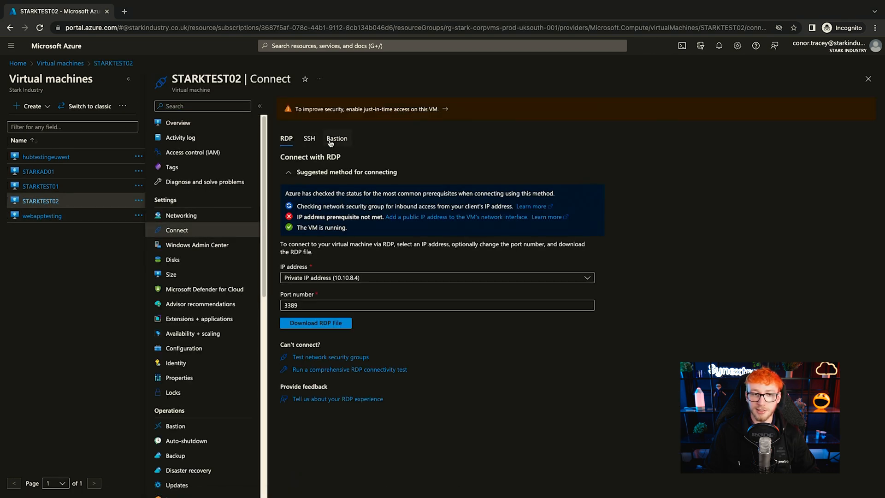
click(175, 425)
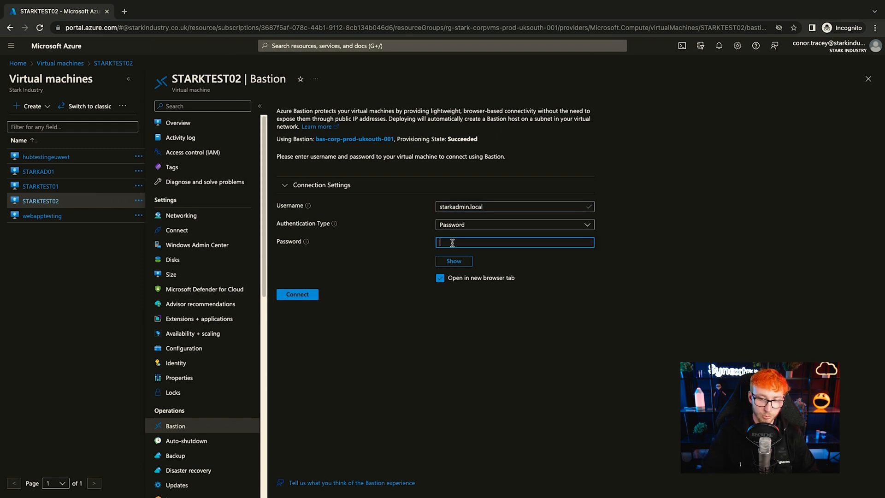
click(514, 224)
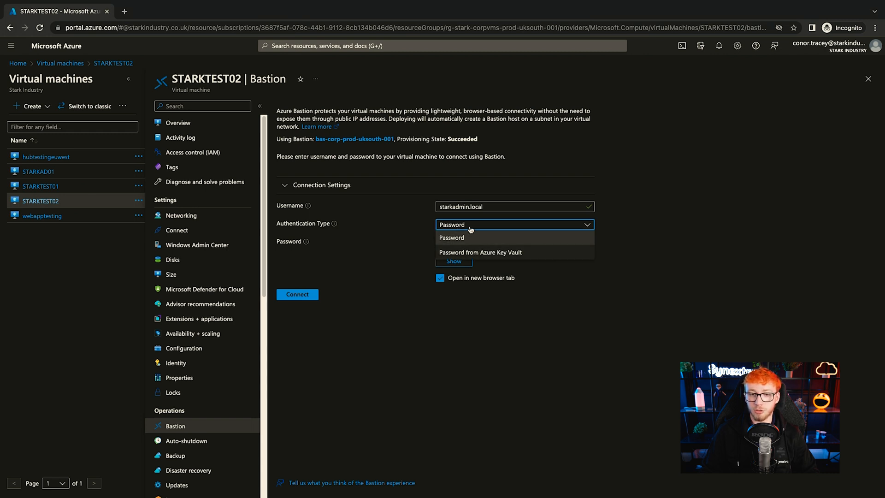
click(451, 236)
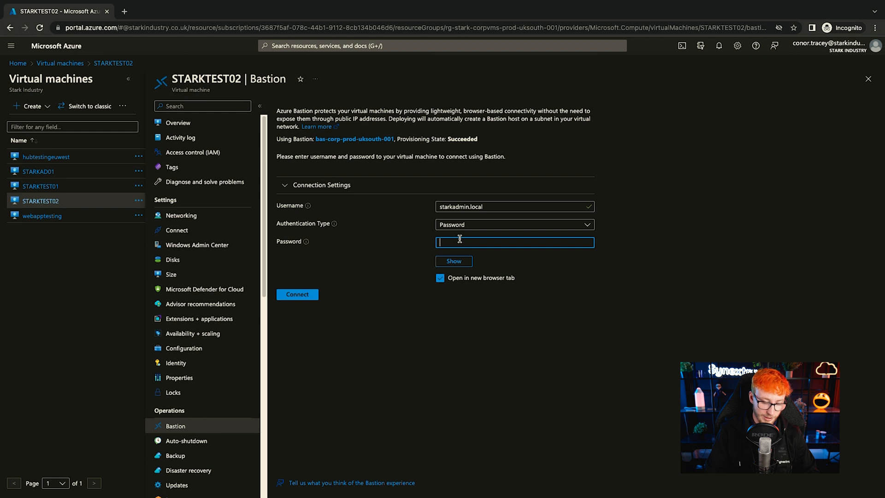
click(297, 294)
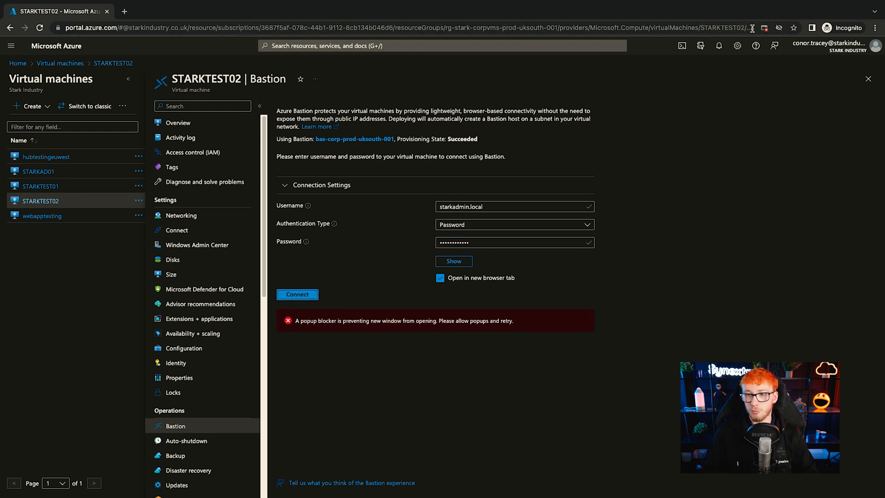
Step: Always allow pop-ups from the Azure portal so the Bastion session can open
click(762, 27)
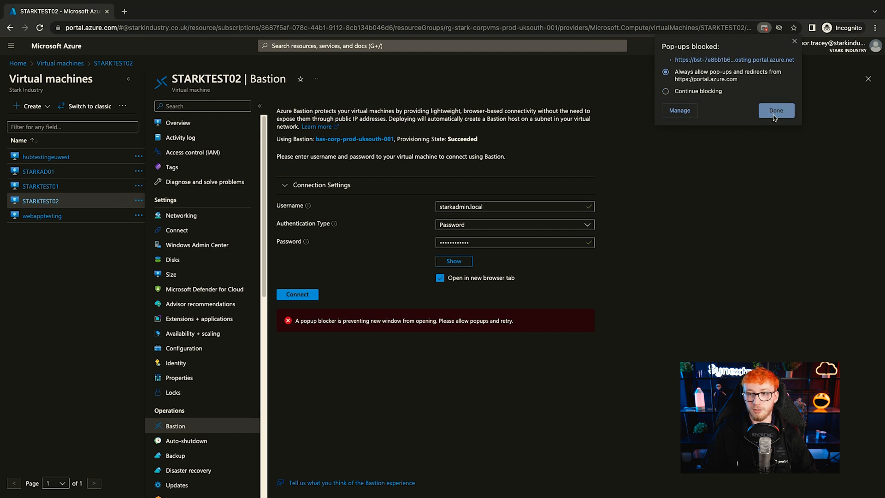
click(775, 110)
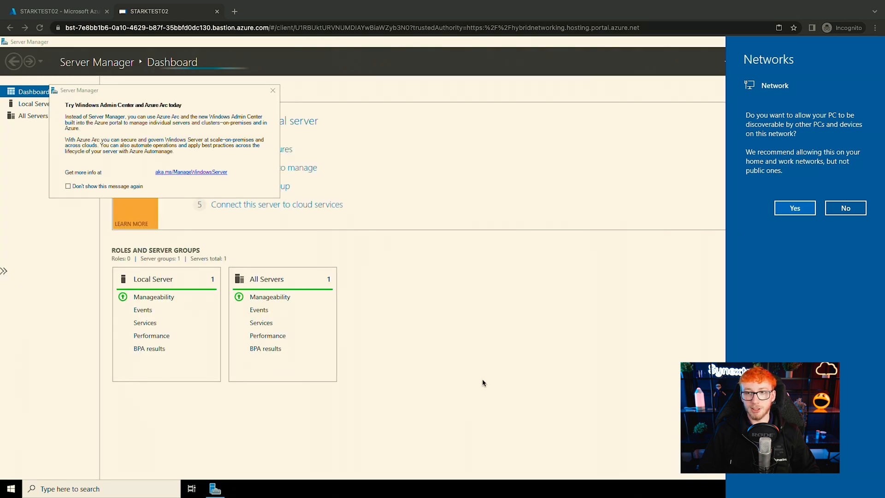
mouse_move(793, 207)
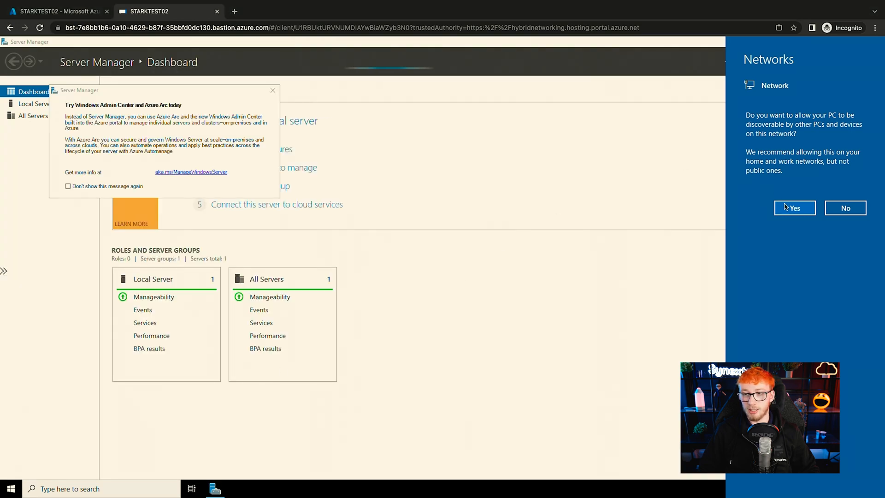
Step: Answer Yes to the network discovery prompt and clear Server Manager to reach the desktop
click(794, 207)
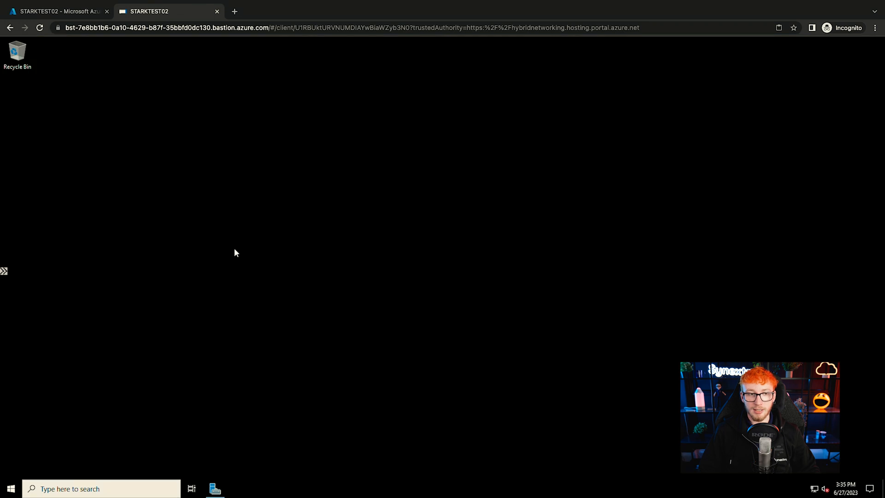
click(11, 488)
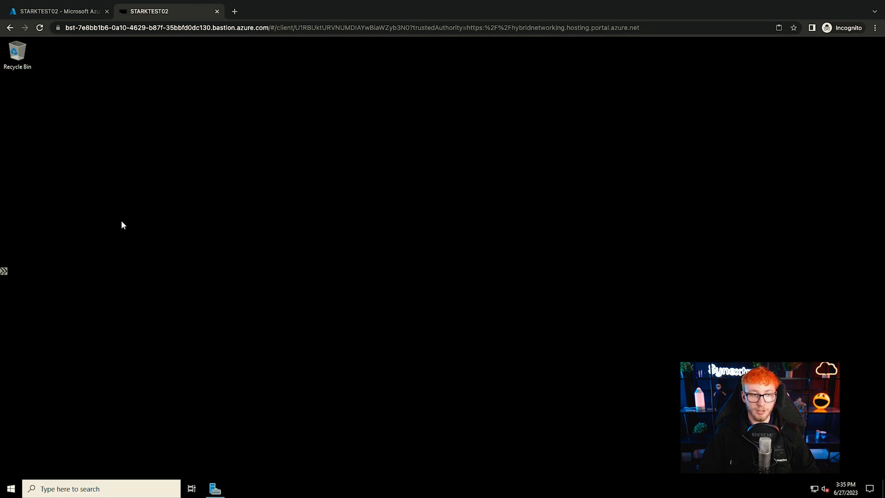
Step: Load BBC News in Edge on the VM, close the welcome tab, and open a new tab for fast.com
click(237, 488)
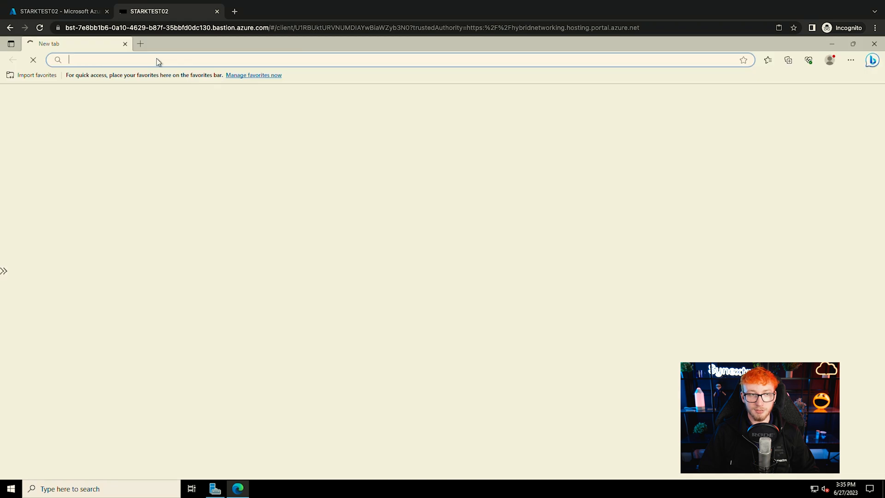
text(bbc.co.uk/news)
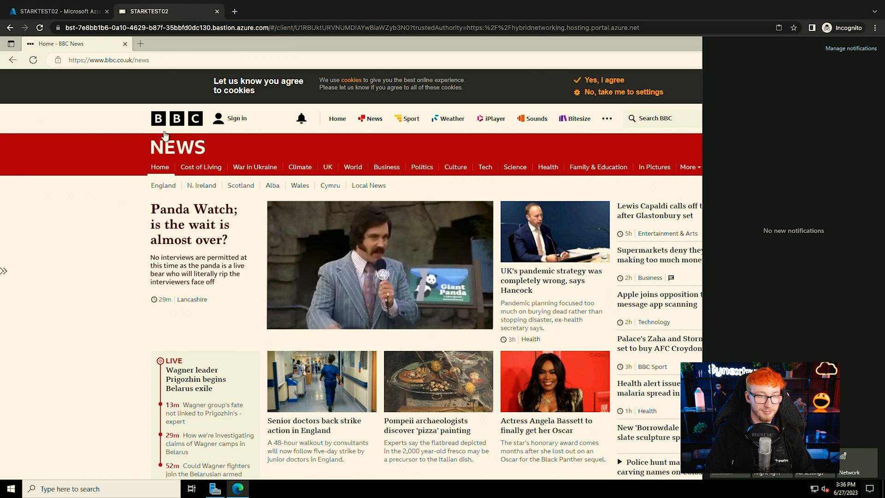
click(140, 43)
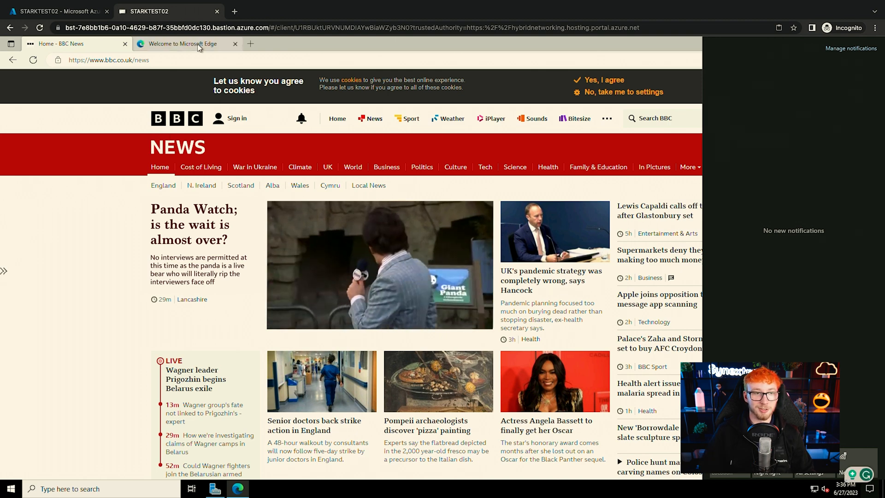
click(235, 43)
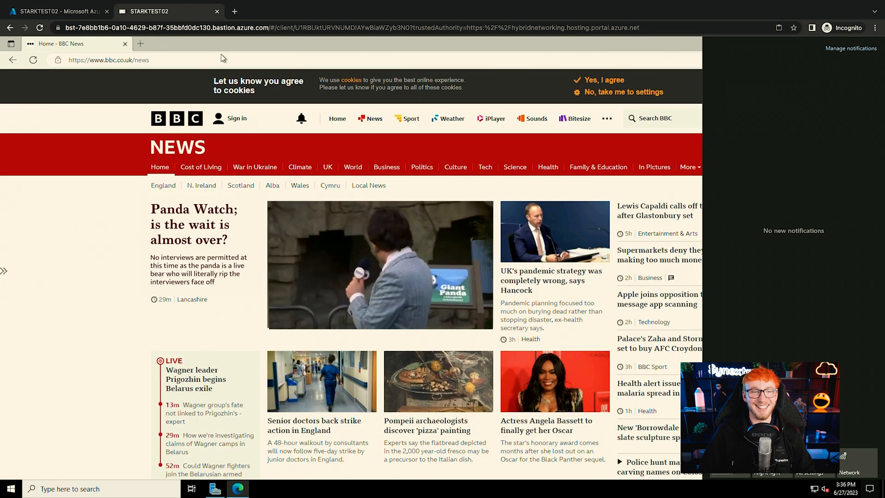
click(164, 43)
text(https://fast.com)
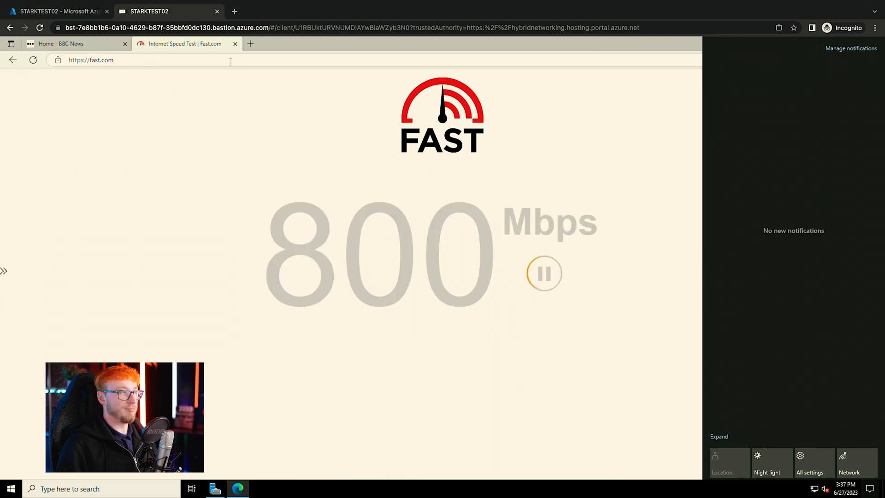
mouse_move(235, 43)
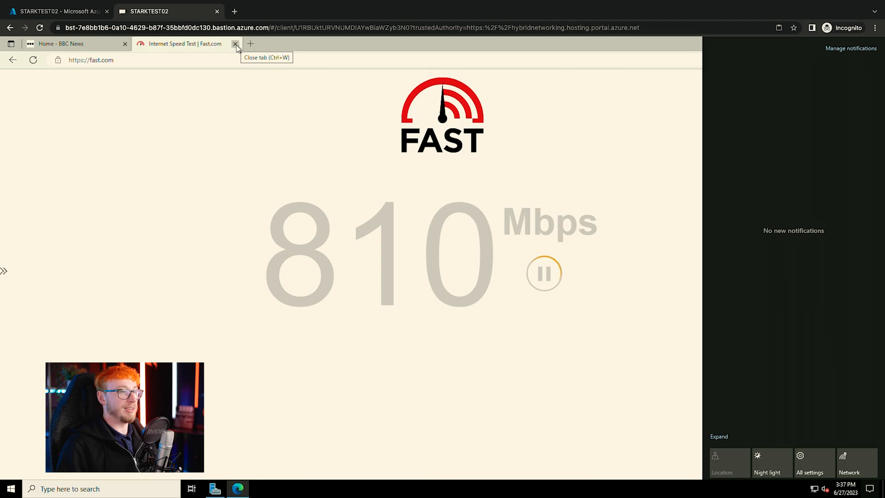